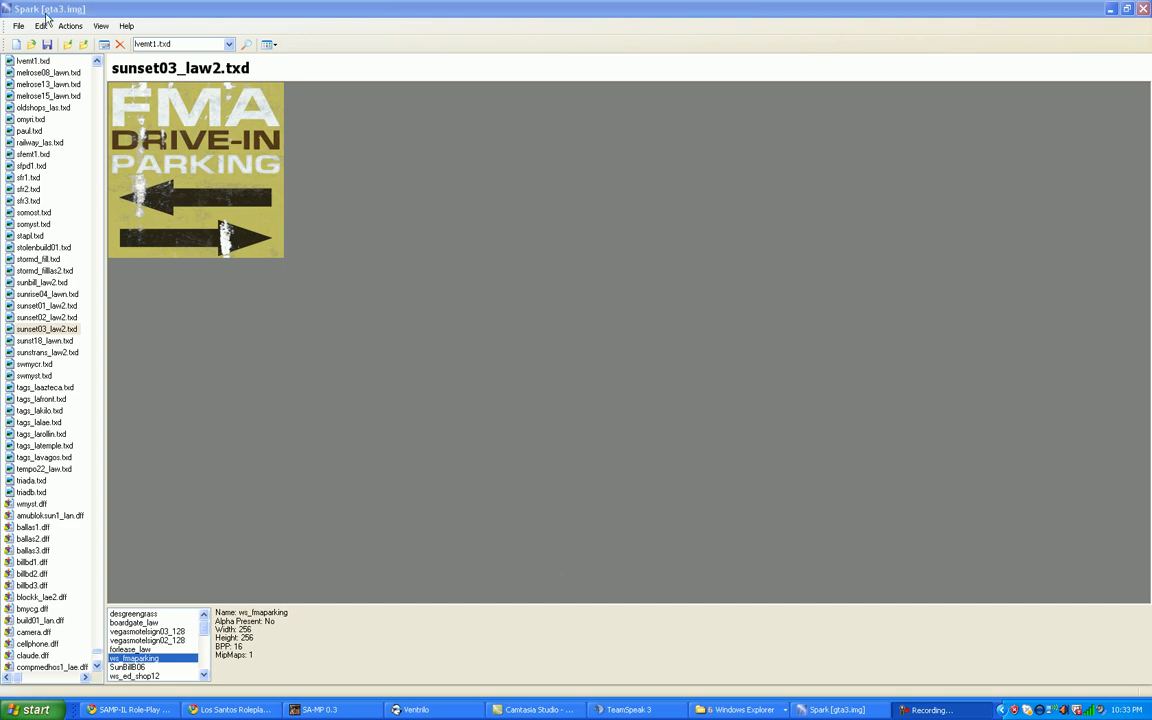
{"action": "mouse_move", "coordinate": [224, 364]}
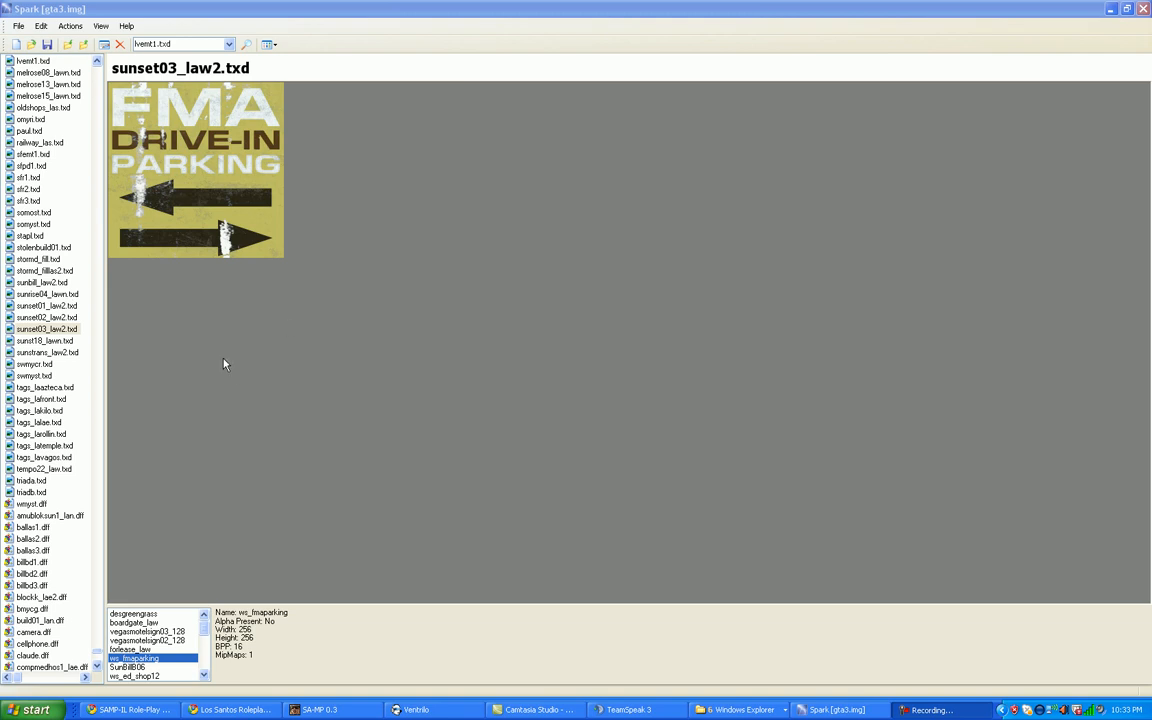
{"action": "mouse_move", "coordinate": [344, 232]}
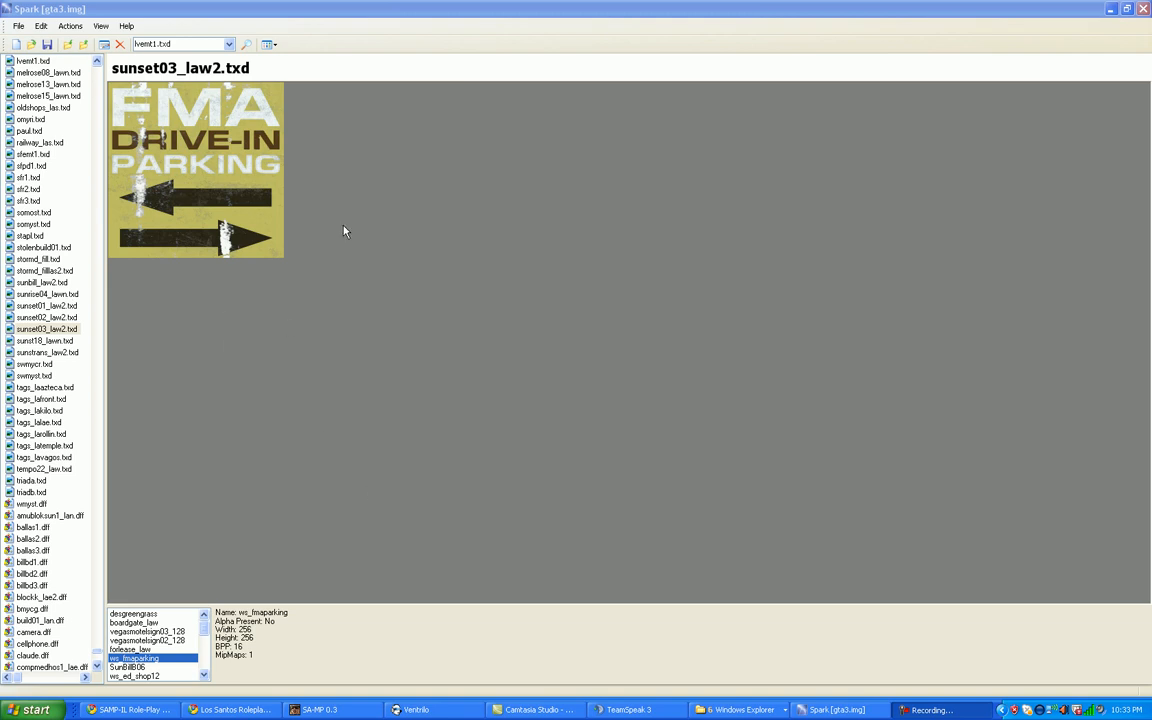
{"action": "mouse_move", "coordinate": [204, 280]}
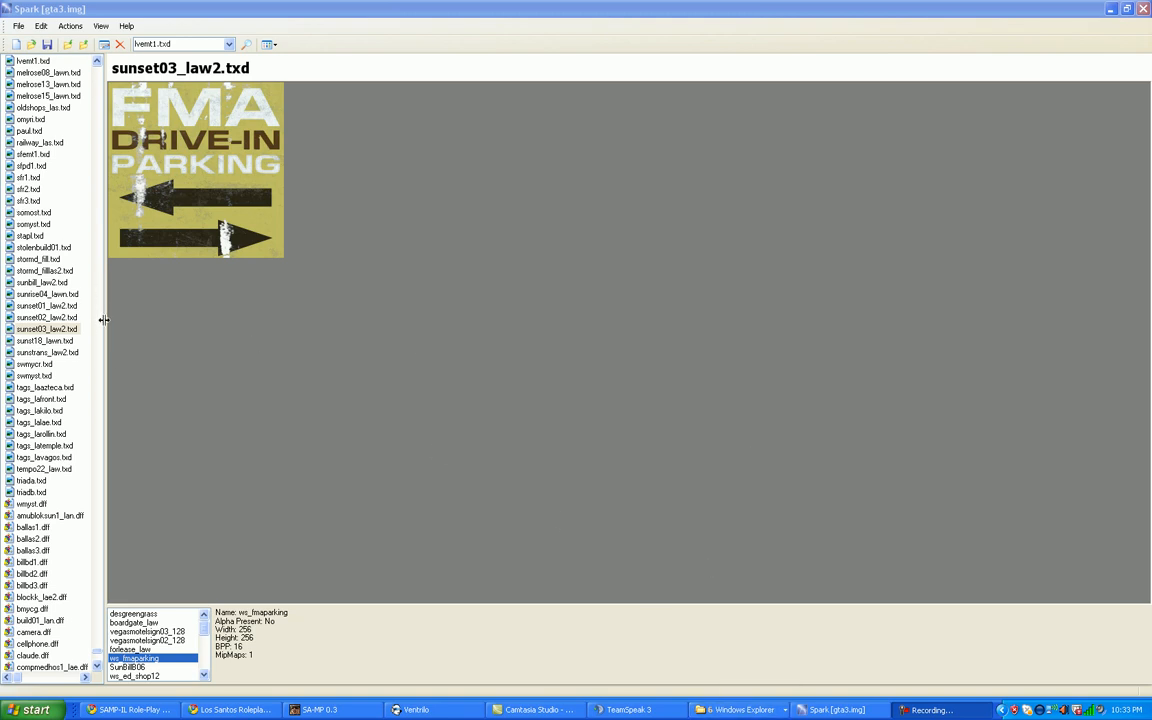
{"action": "mouse_move", "coordinate": [144, 248]}
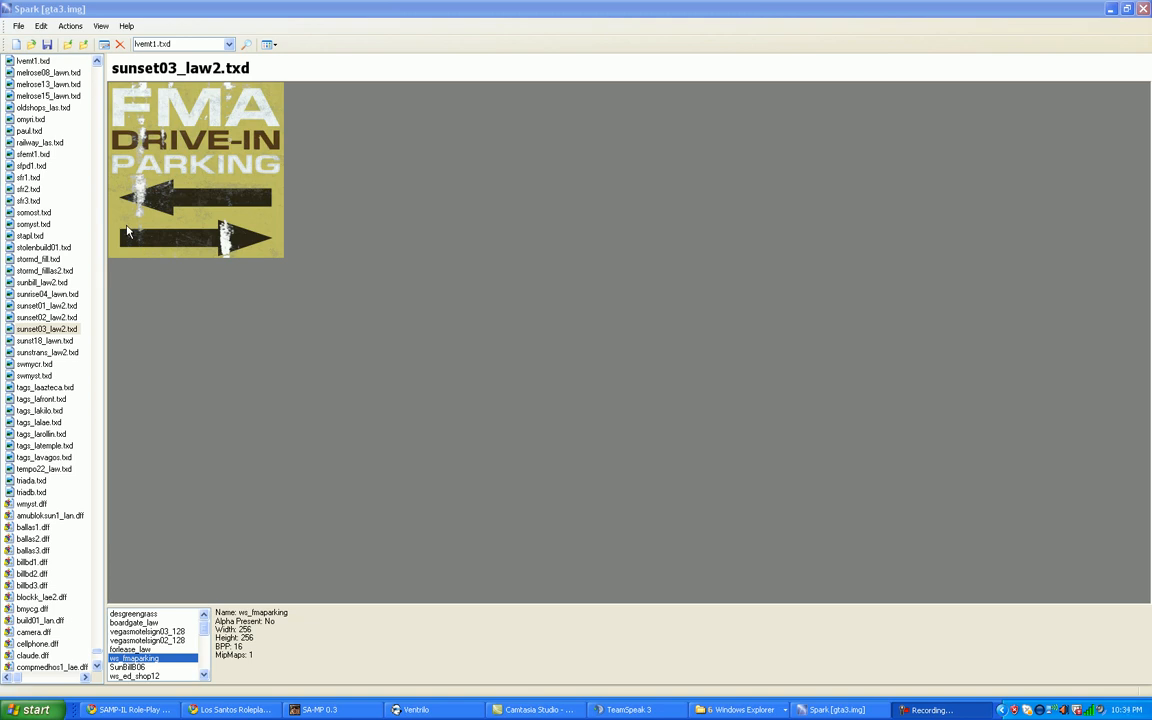
Load gta3.img from the models folder through File > Open.
{"action": "left_click", "coordinate": [18, 24]}
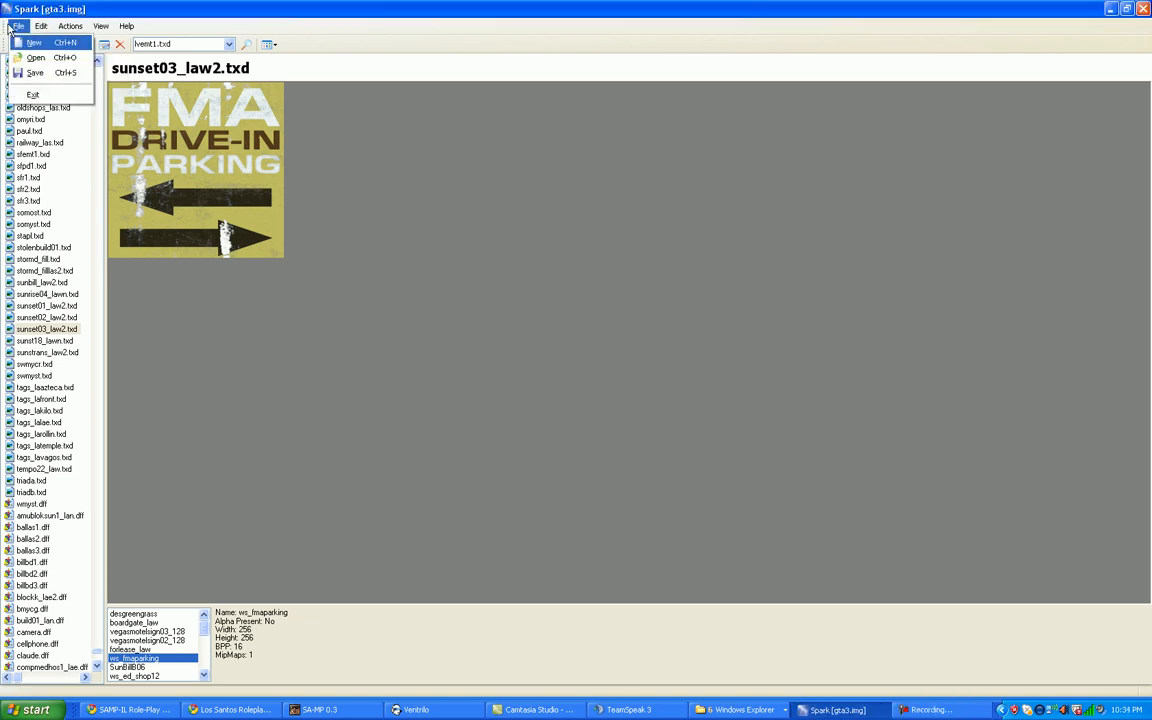
{"action": "mouse_move", "coordinate": [36, 56]}
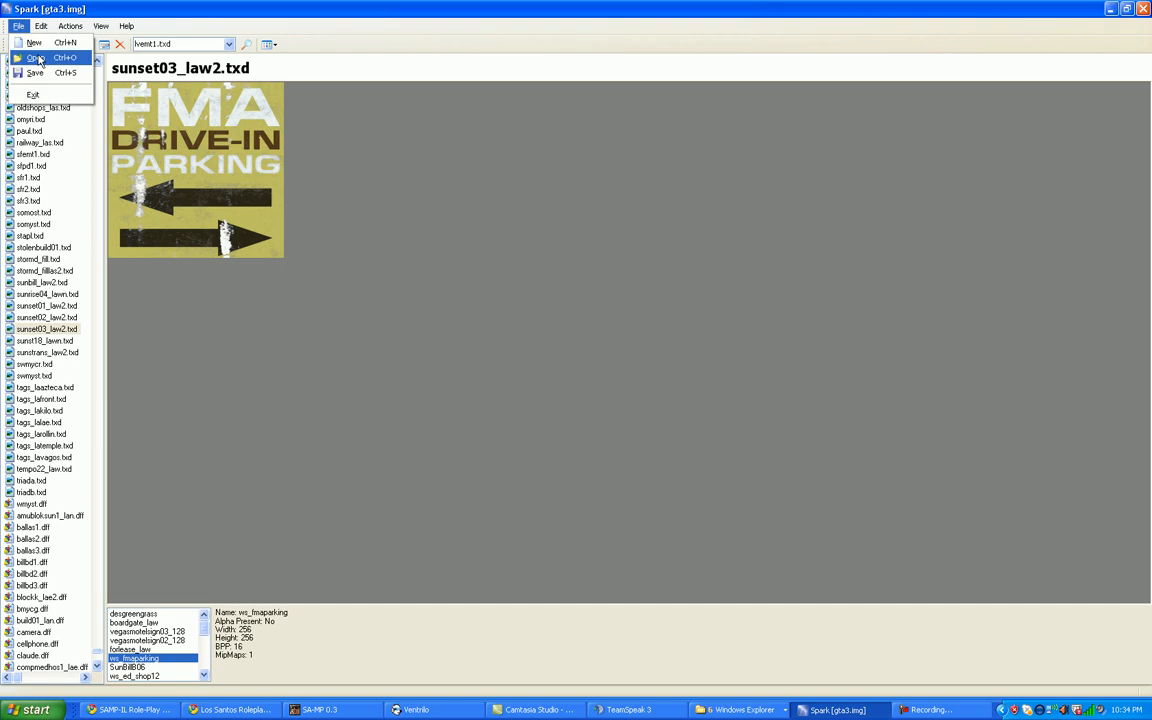
{"action": "left_click", "coordinate": [34, 56]}
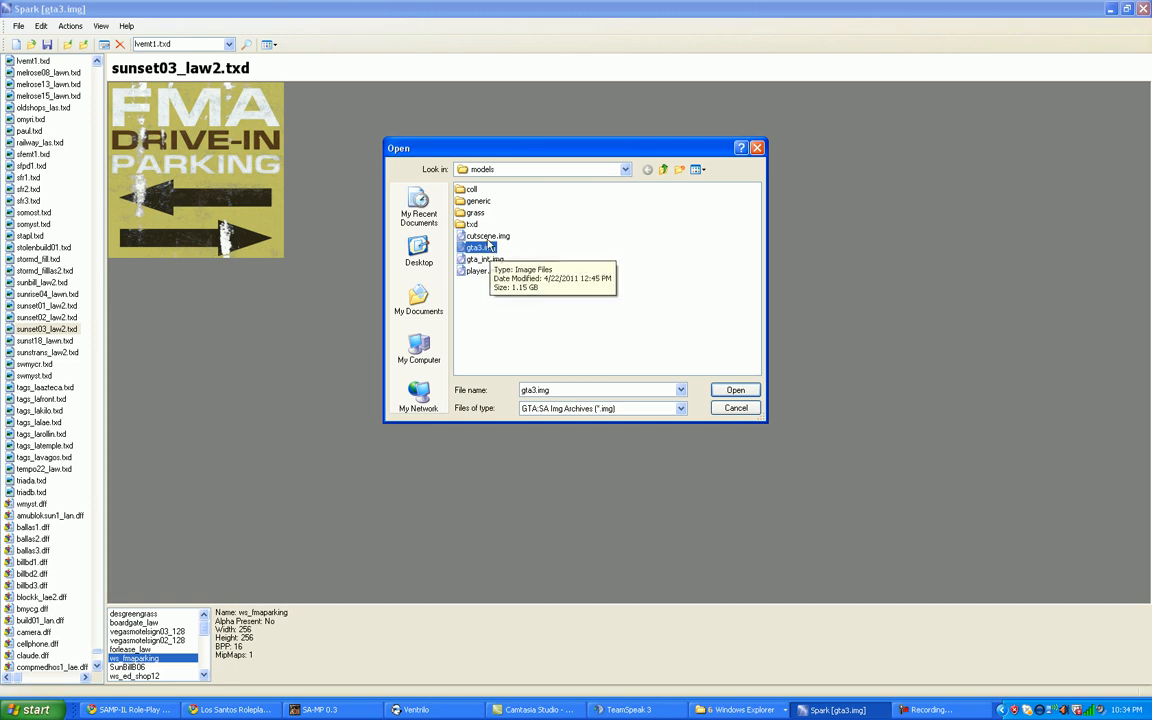
{"action": "mouse_move", "coordinate": [488, 248]}
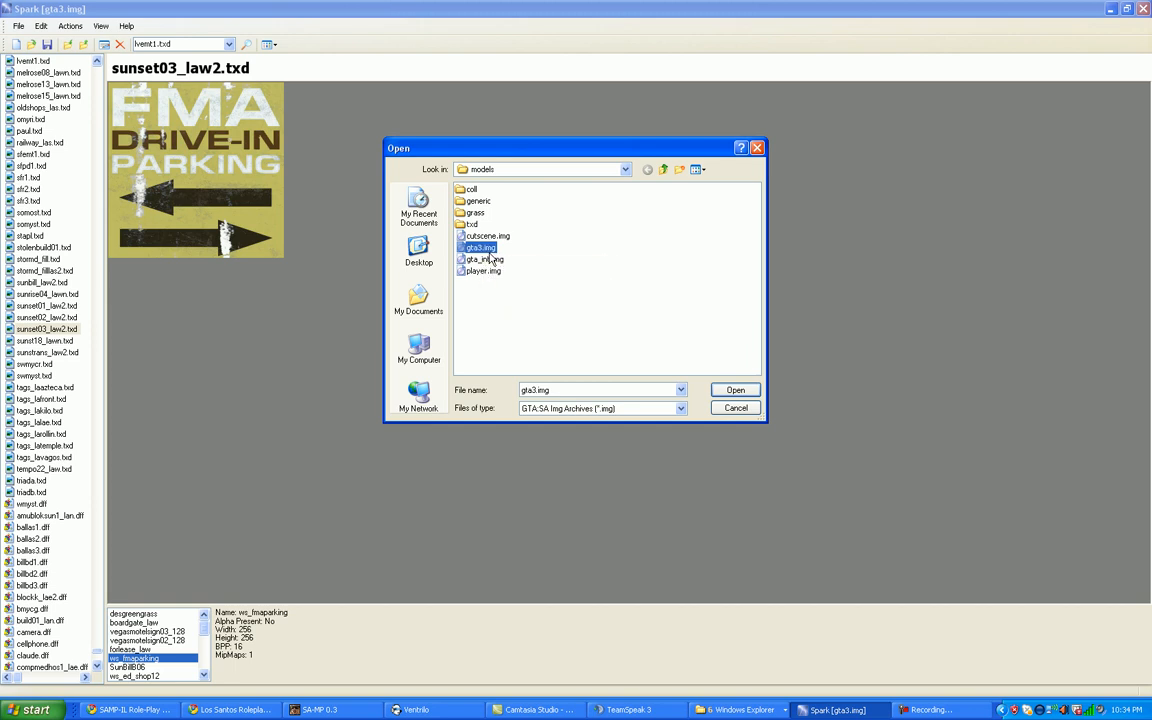
{"action": "mouse_move", "coordinate": [504, 284]}
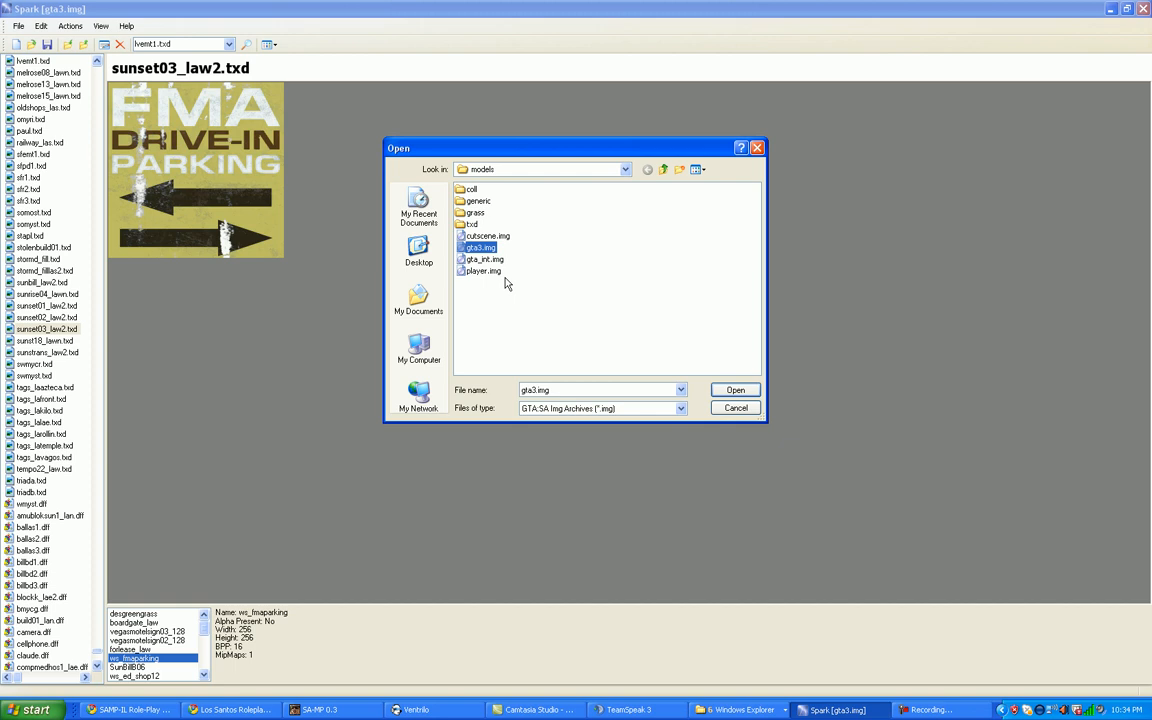
{"action": "mouse_move", "coordinate": [544, 268]}
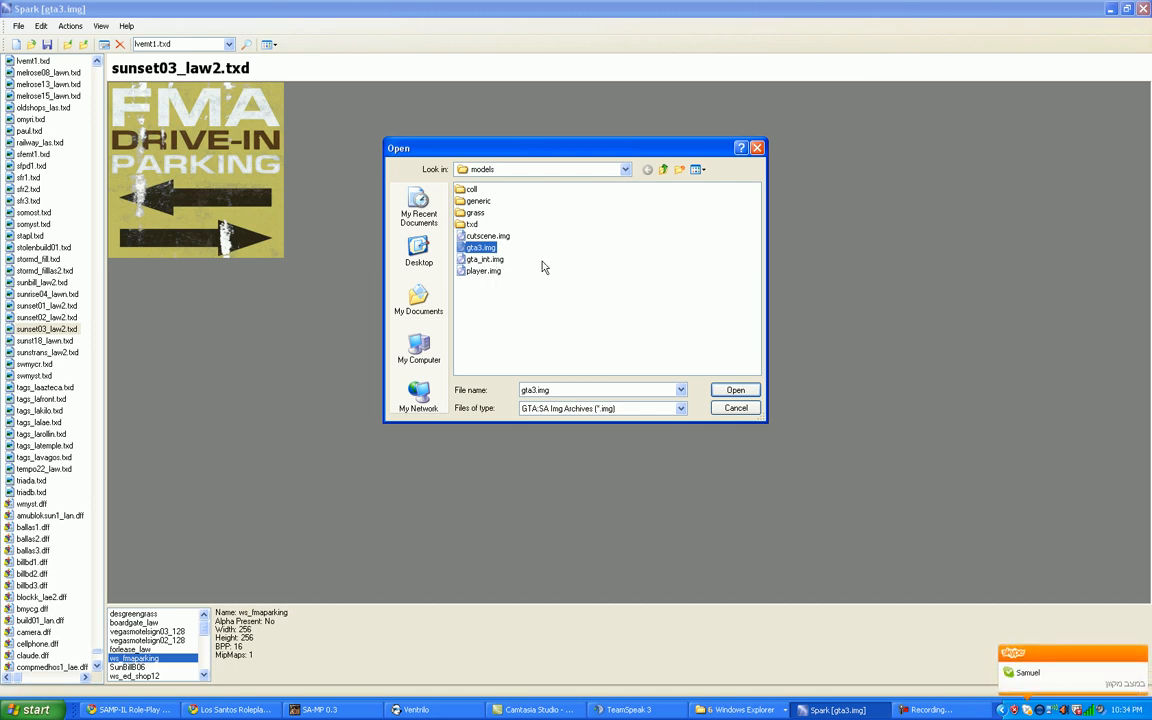
{"action": "mouse_move", "coordinate": [484, 248]}
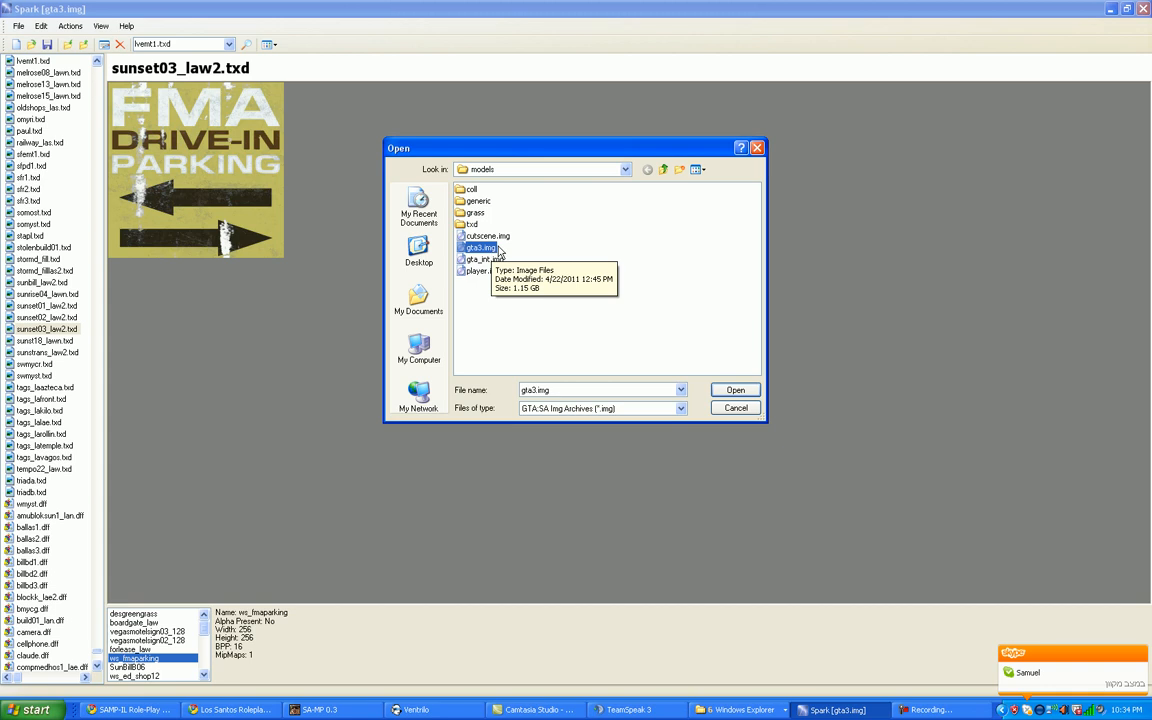
{"action": "left_click", "coordinate": [736, 390]}
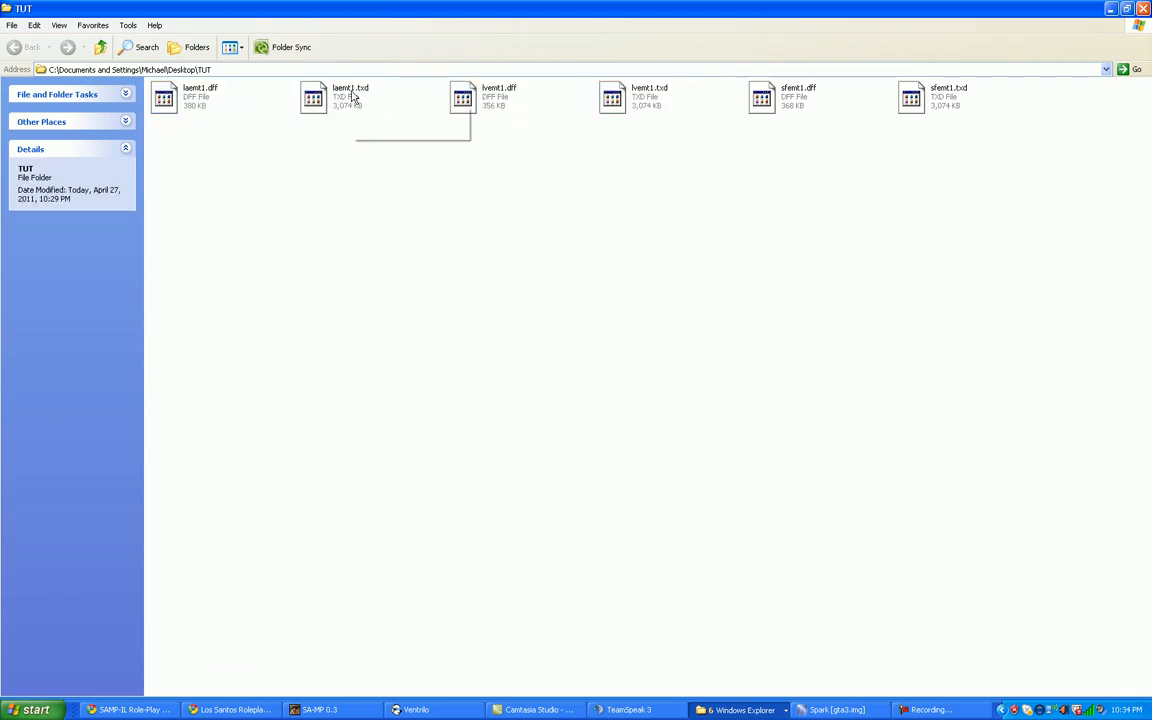
Rename the skin's .txd file in the TUT folder and confirm the new name.
{"action": "right_click", "coordinate": [348, 96]}
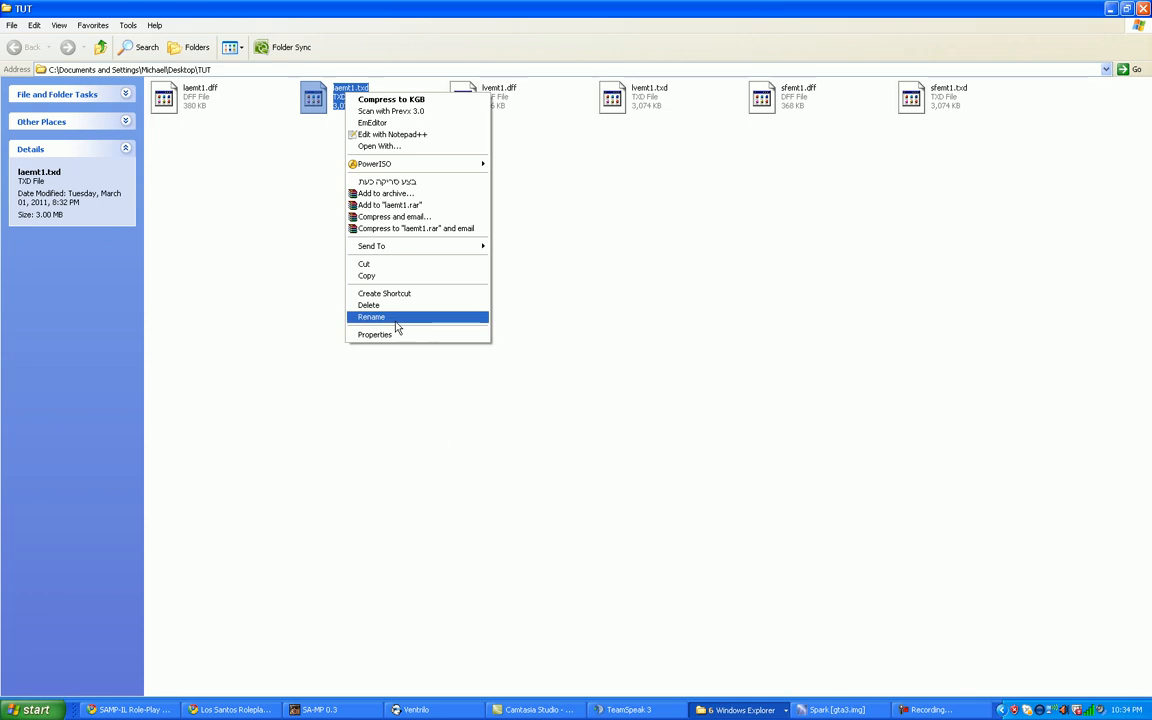
{"action": "left_click", "coordinate": [372, 316]}
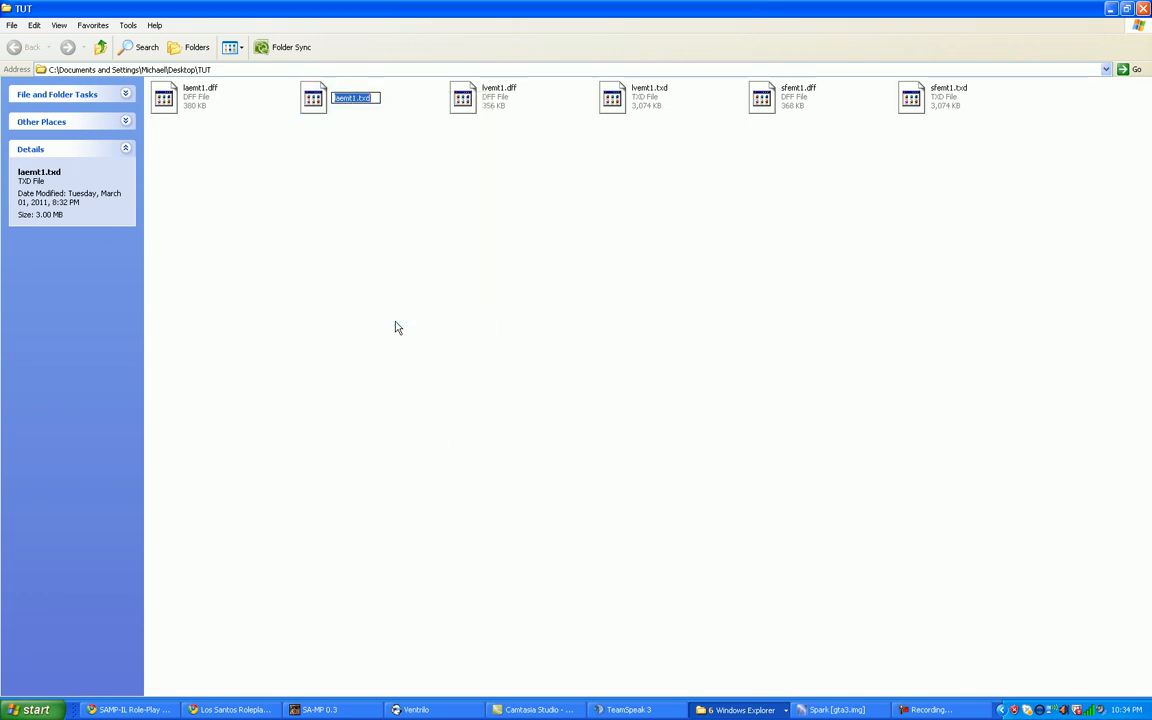
{"action": "left_click", "coordinate": [838, 708]}
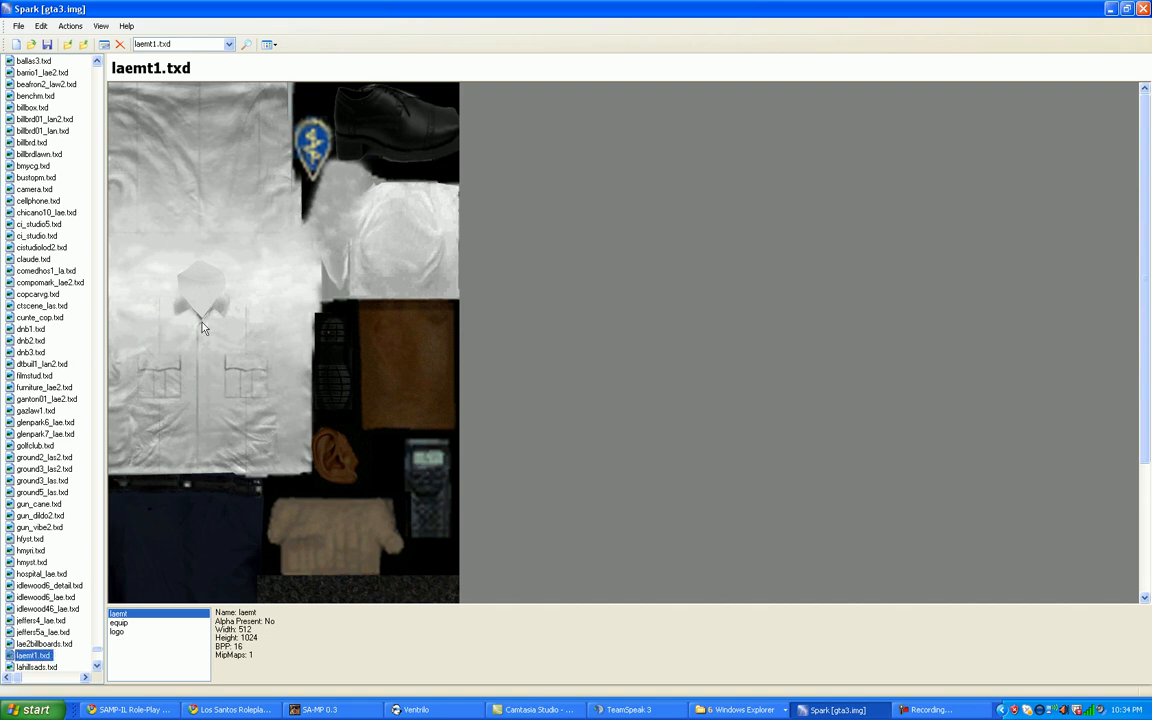
{"action": "mouse_move", "coordinate": [112, 136]}
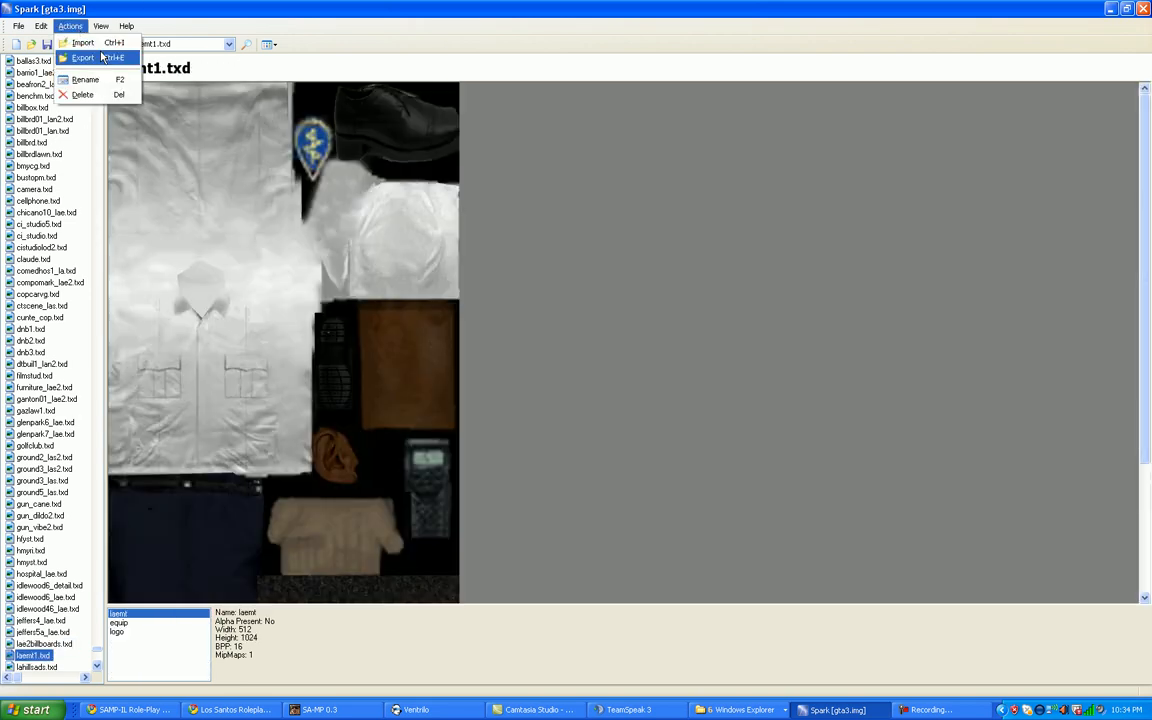
{"action": "left_click", "coordinate": [84, 56]}
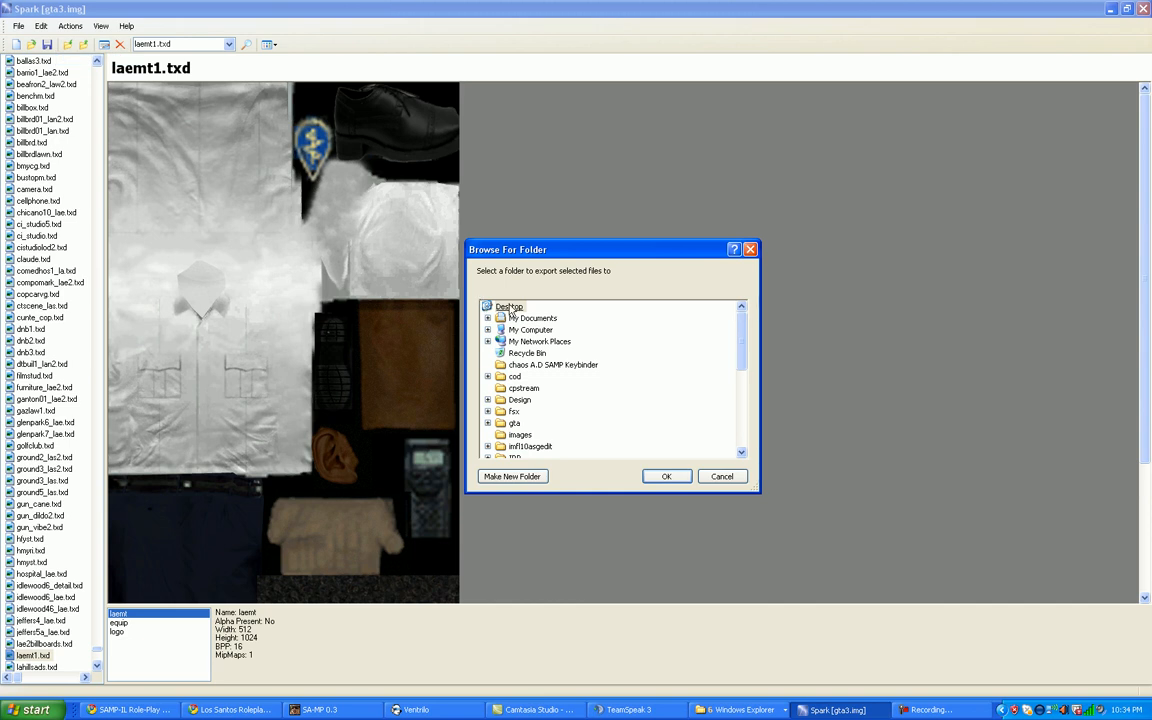
{"action": "left_click", "coordinate": [722, 476]}
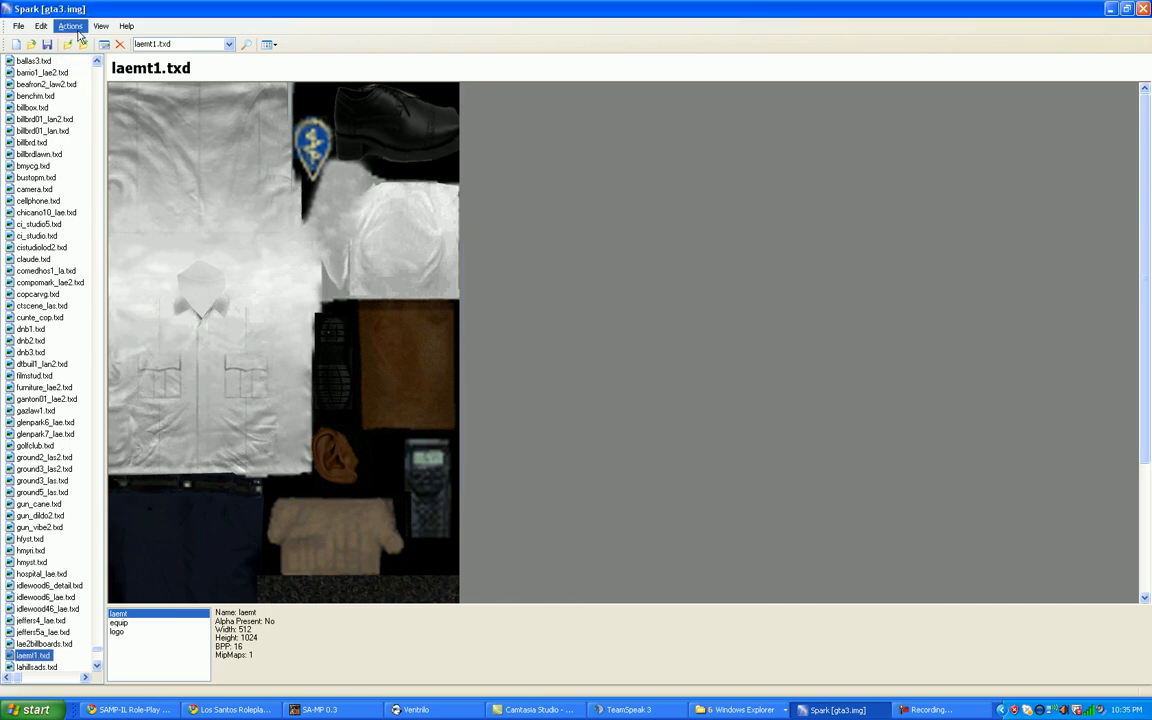
{"action": "left_click", "coordinate": [70, 24]}
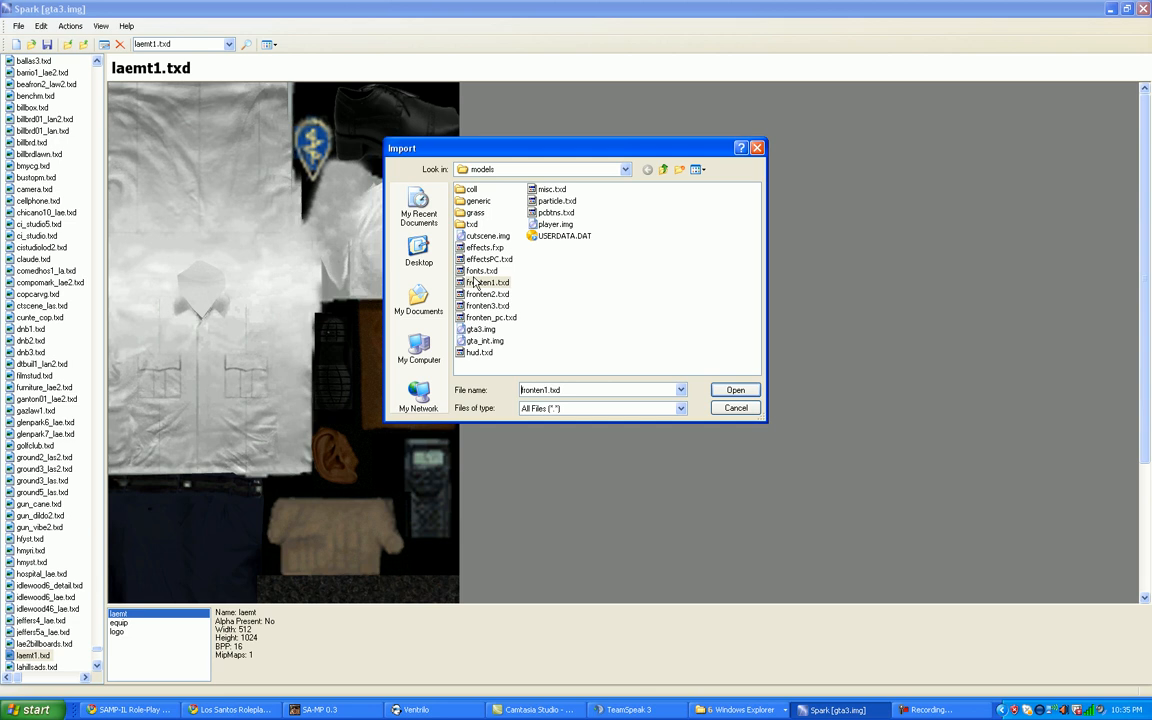
{"action": "left_click", "coordinate": [488, 282]}
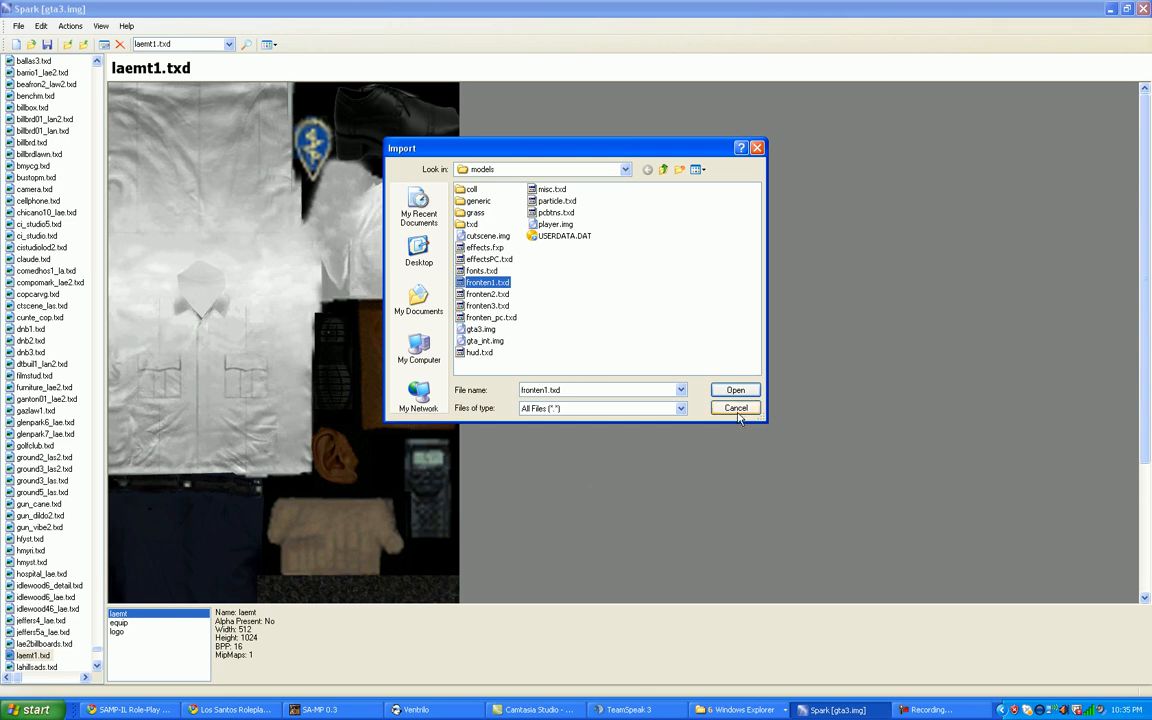
{"action": "left_click", "coordinate": [40, 24]}
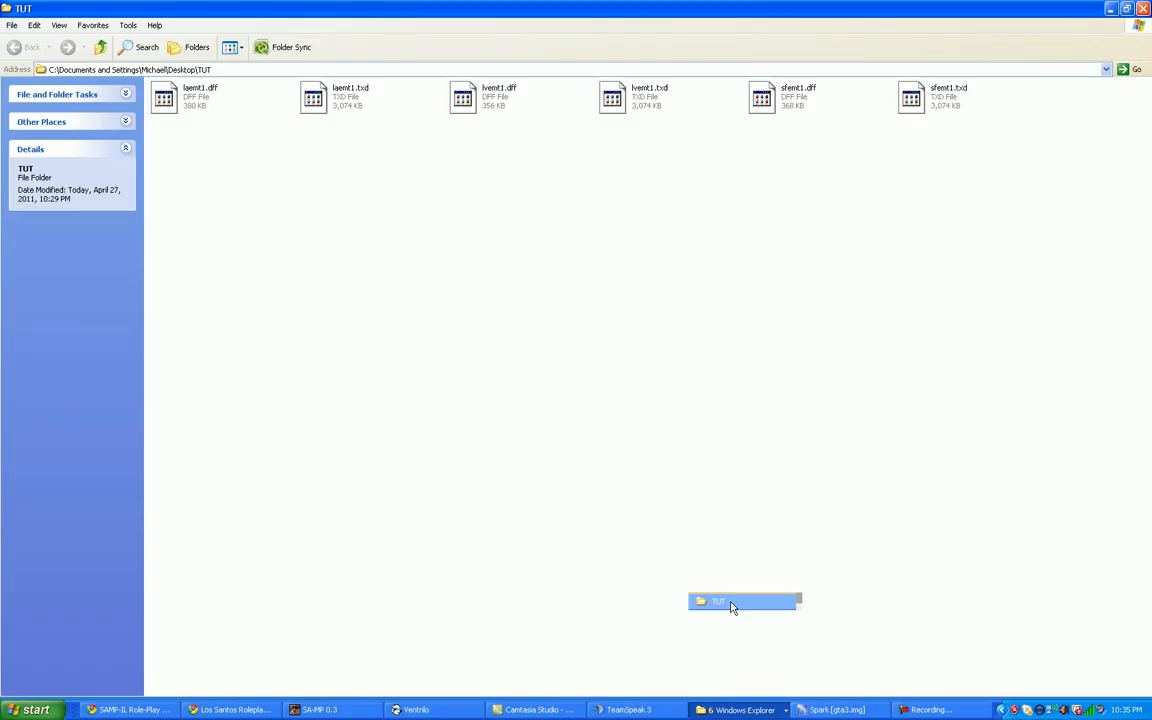
Select all six TUT skin files with Ctrl+A and bring Spark back to the front.
{"action": "key", "text": "ctrl+a"}
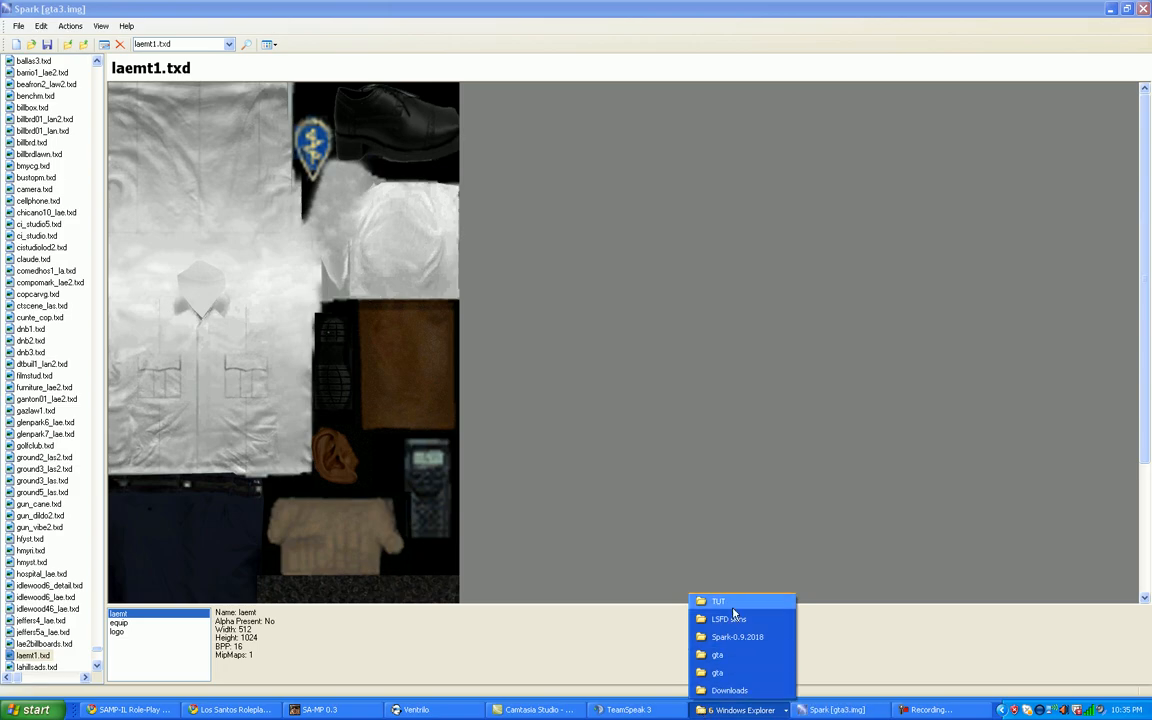
{"action": "left_click", "coordinate": [718, 600]}
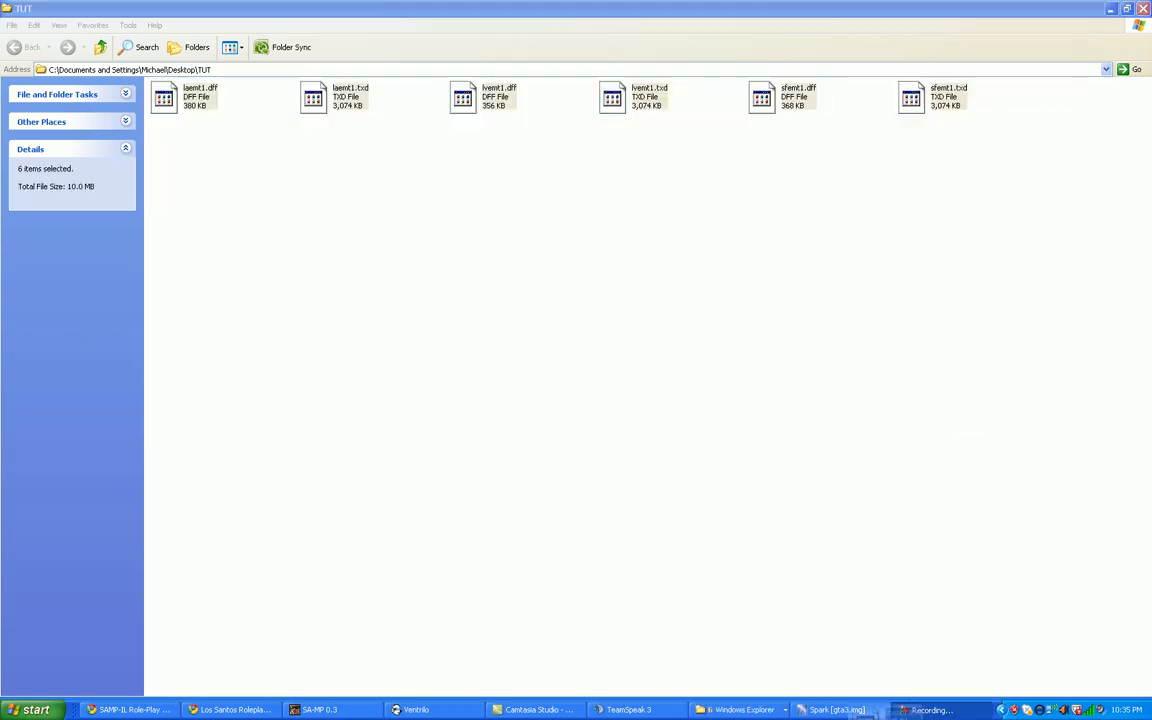
{"action": "left_click", "coordinate": [838, 708]}
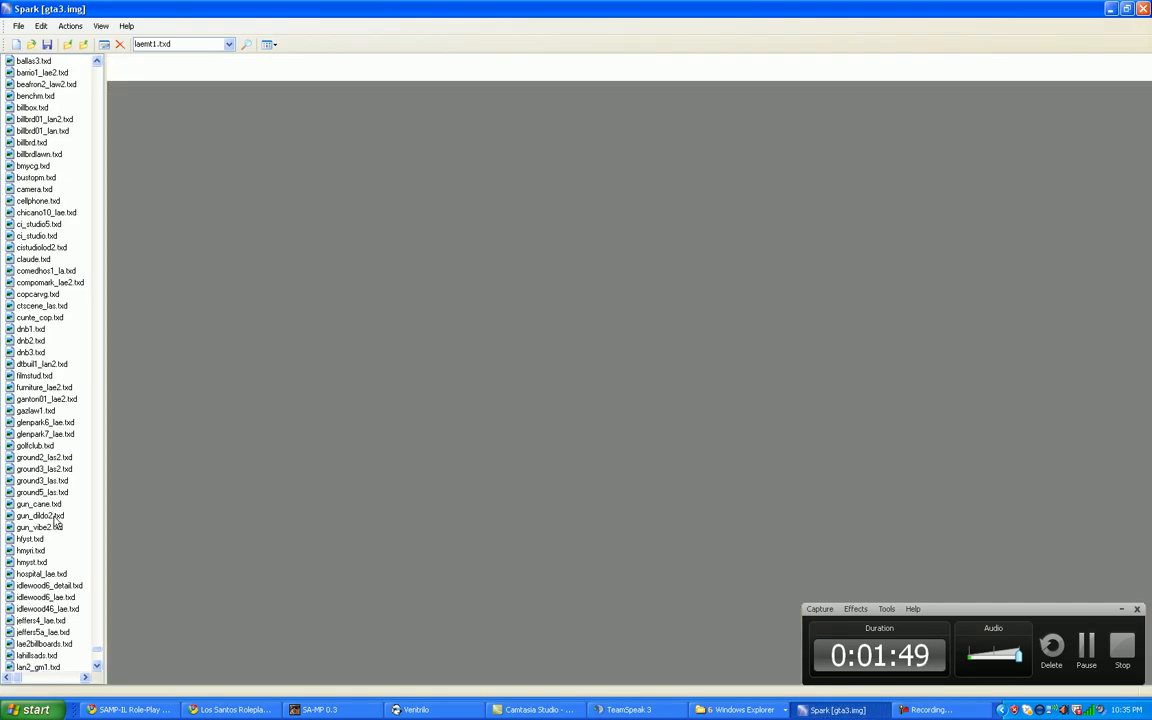
{"action": "scroll", "scroll_direction": "down", "scroll_amount": 3}
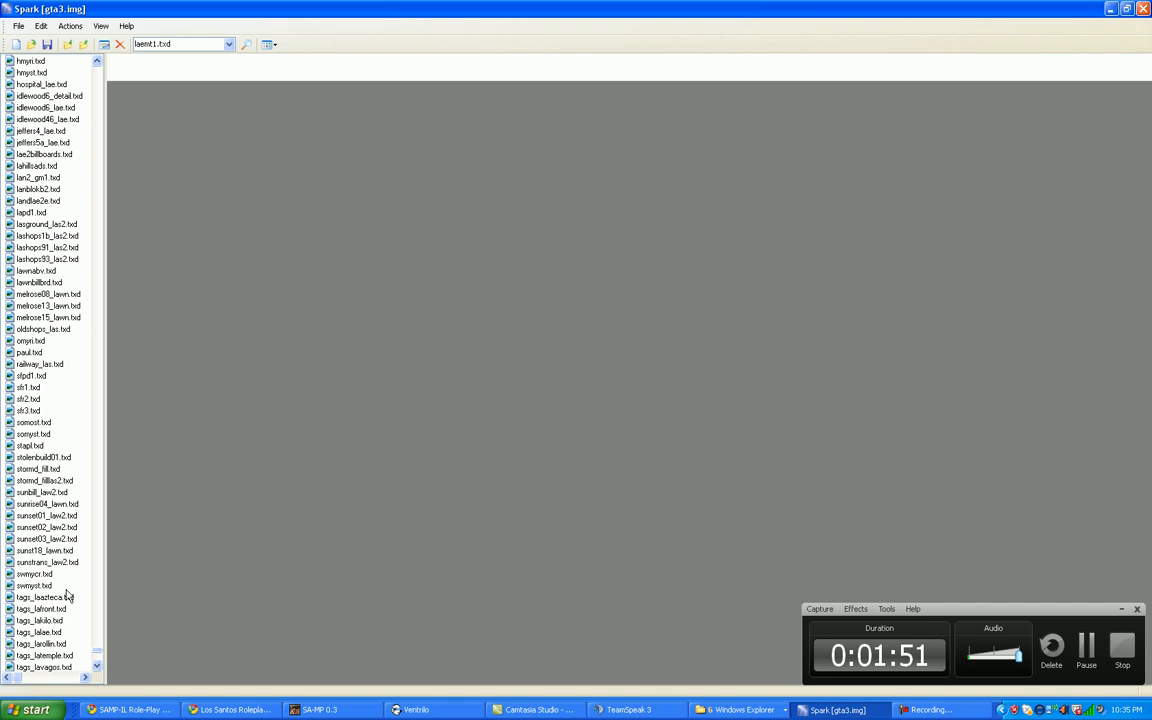
Preview sunrise04_lawn and laemt1 texture dictionaries and the laemt1.dff model entry.
{"action": "left_click", "coordinate": [44, 504]}
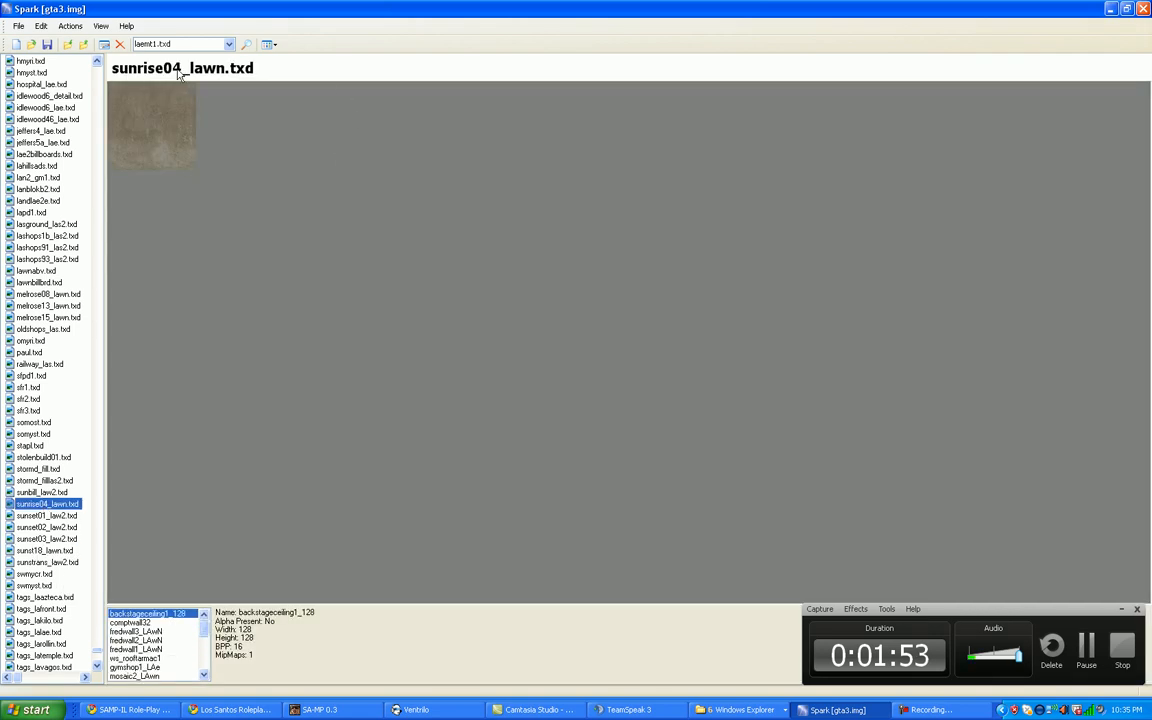
{"action": "left_click", "coordinate": [36, 654]}
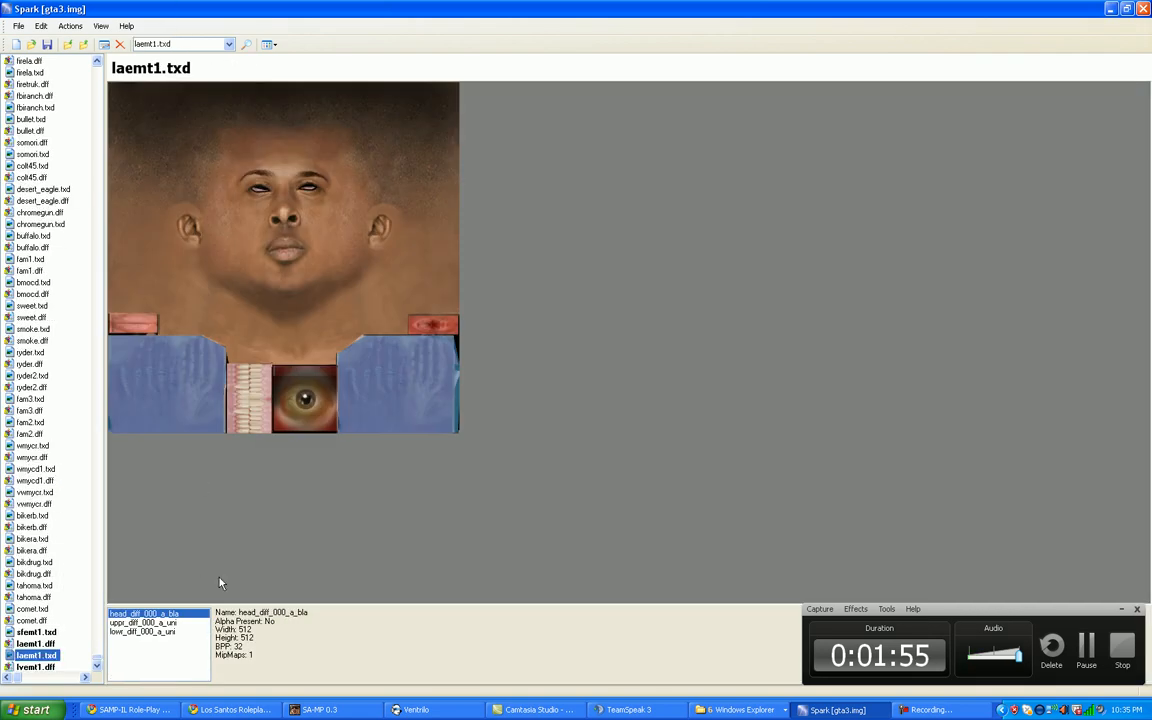
{"action": "left_click", "coordinate": [36, 656]}
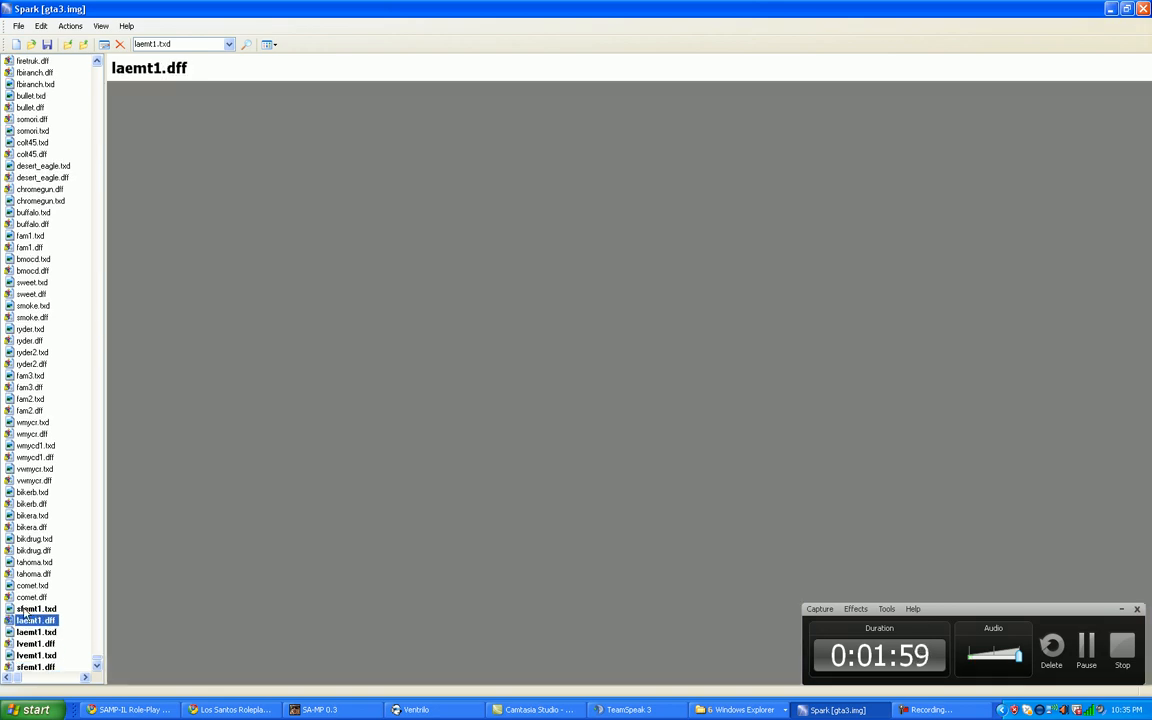
{"action": "mouse_move", "coordinate": [1100, 600]}
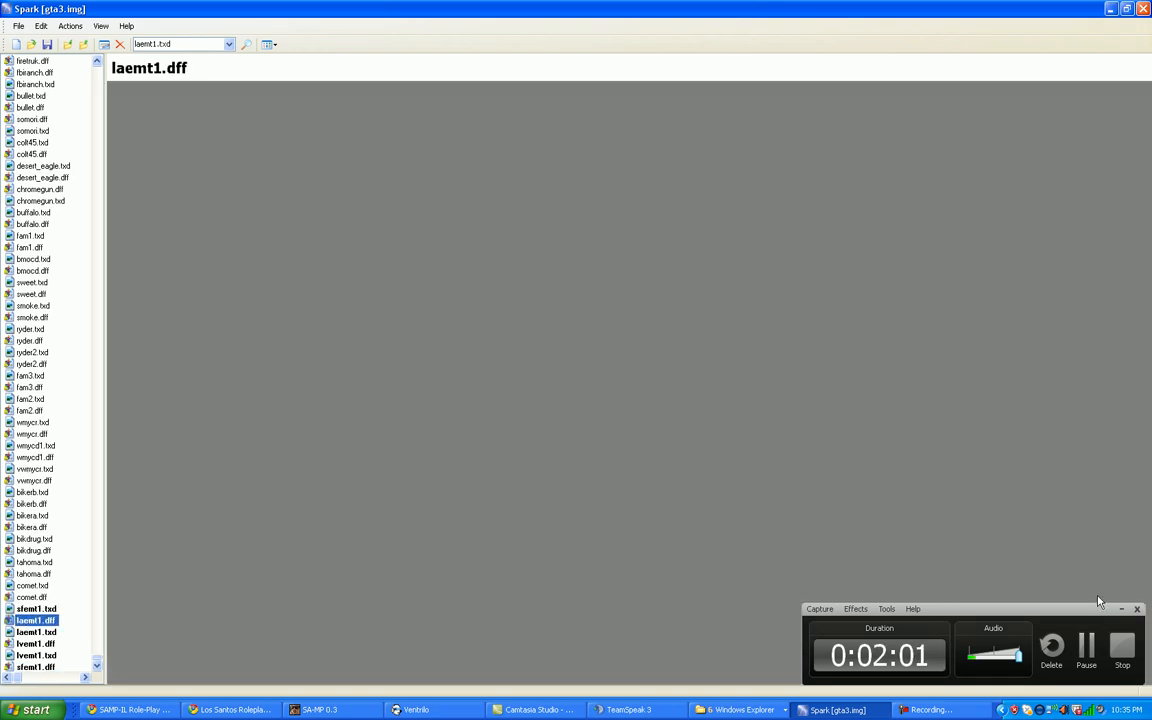
{"action": "left_click", "coordinate": [40, 24]}
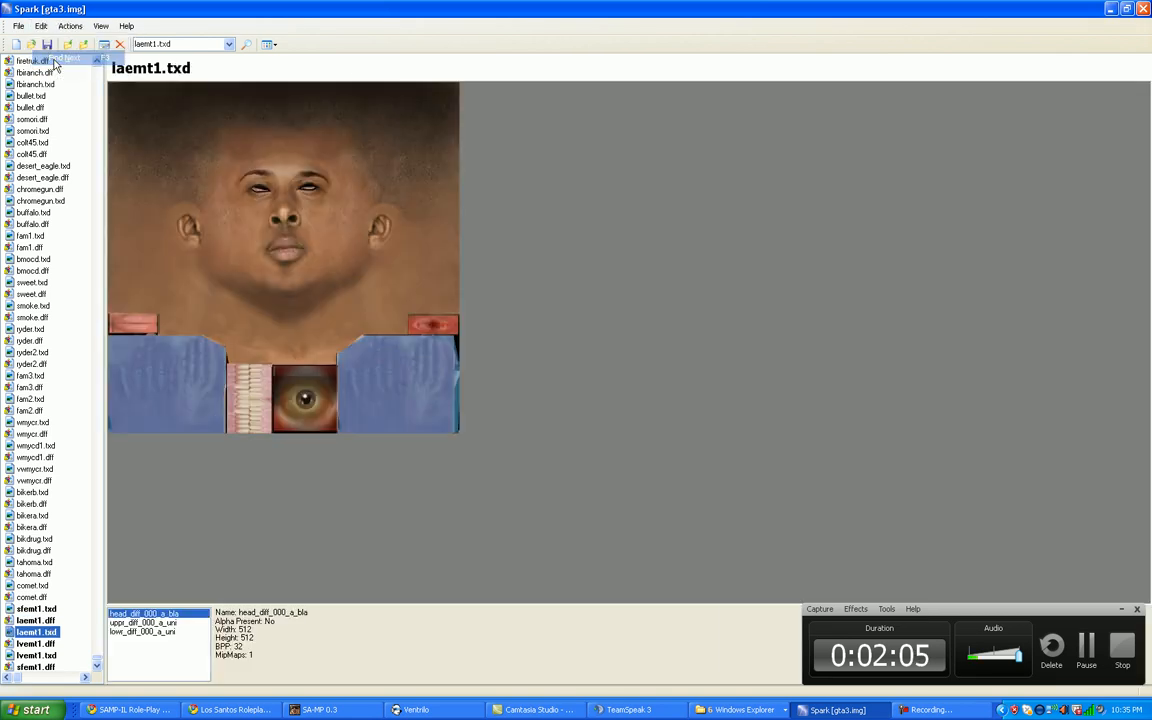
{"action": "left_click", "coordinate": [36, 644]}
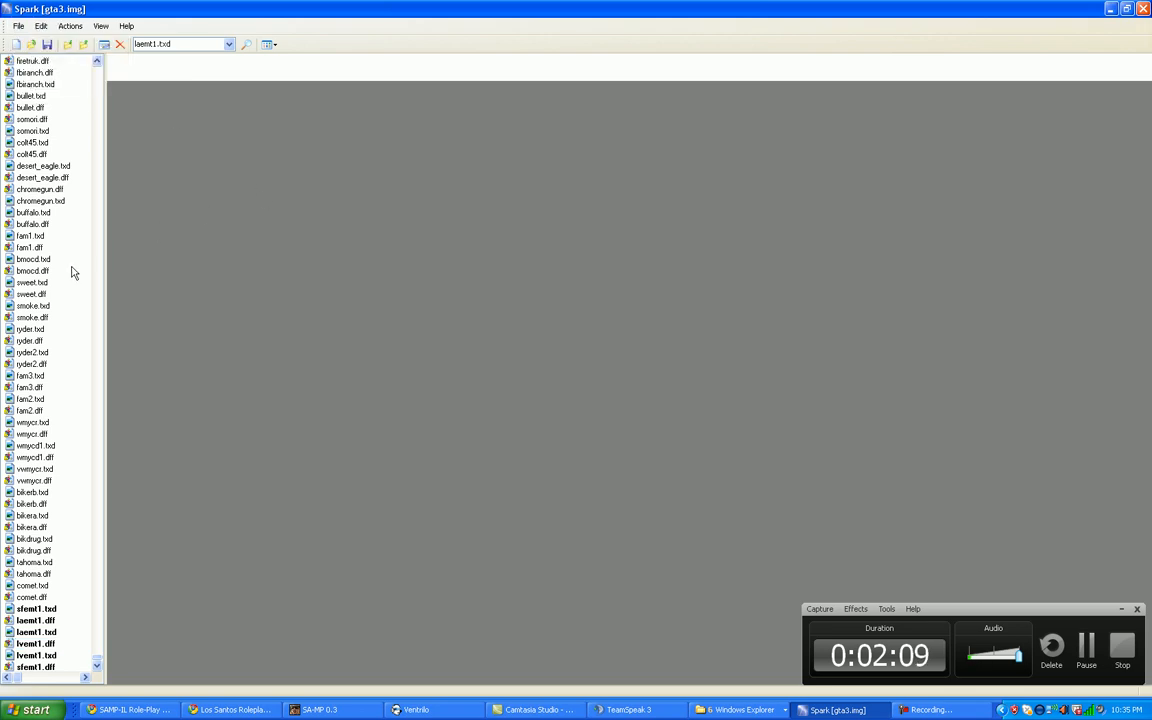
Select the colt45.dff entry and bring up the display layout options.
{"action": "left_click", "coordinate": [32, 152]}
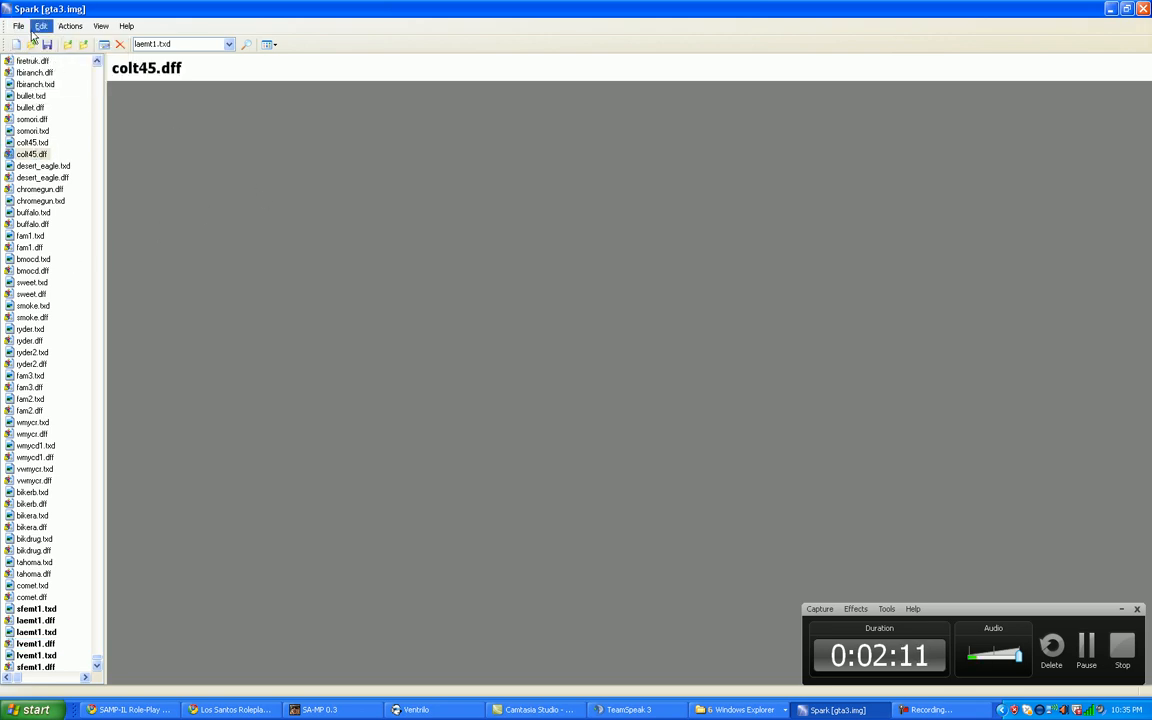
{"action": "left_click", "coordinate": [18, 24]}
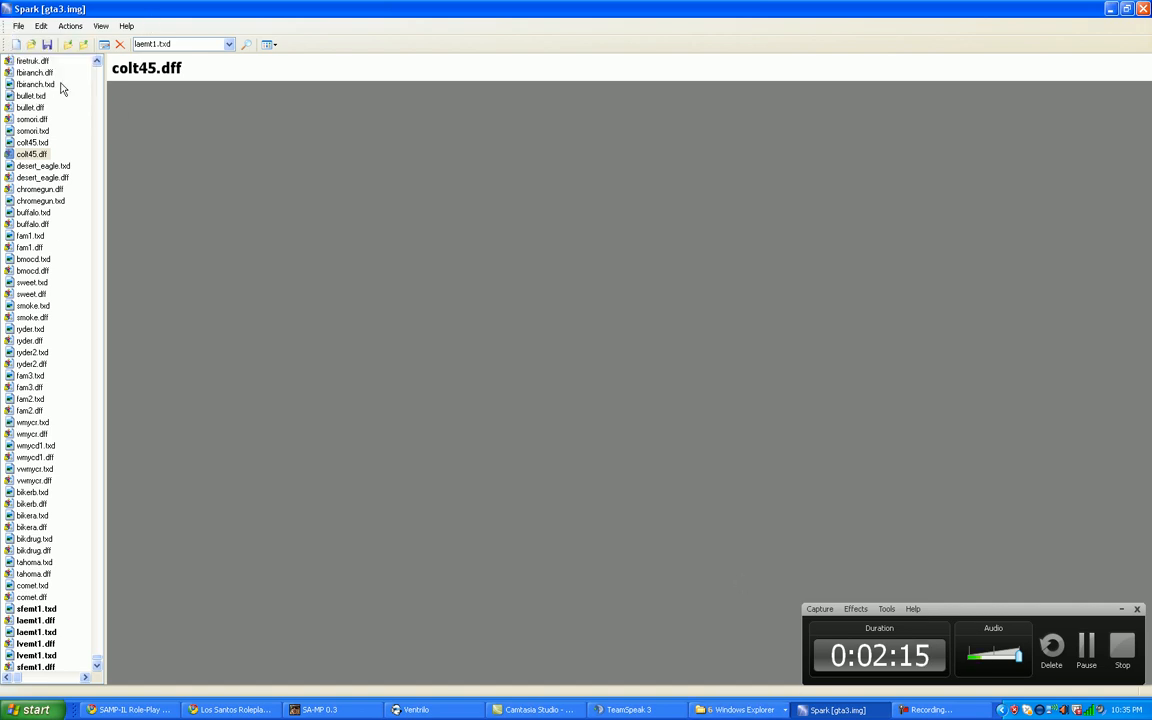
{"action": "left_click", "coordinate": [100, 24]}
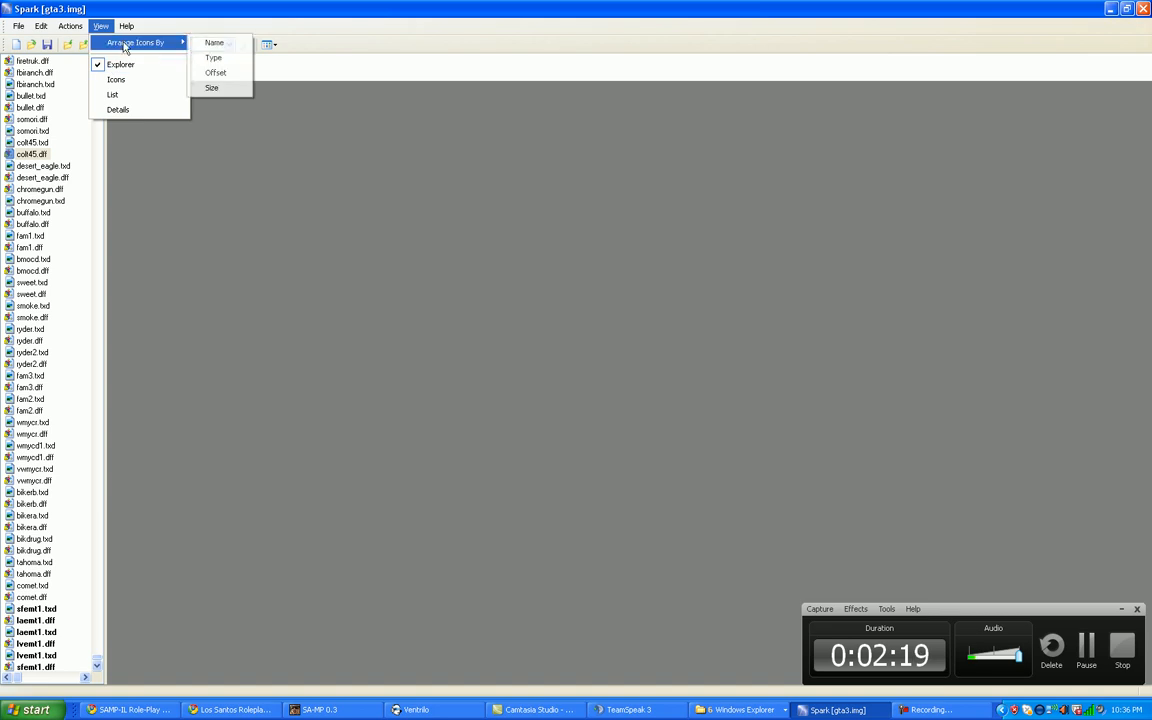
{"action": "mouse_move", "coordinate": [140, 42]}
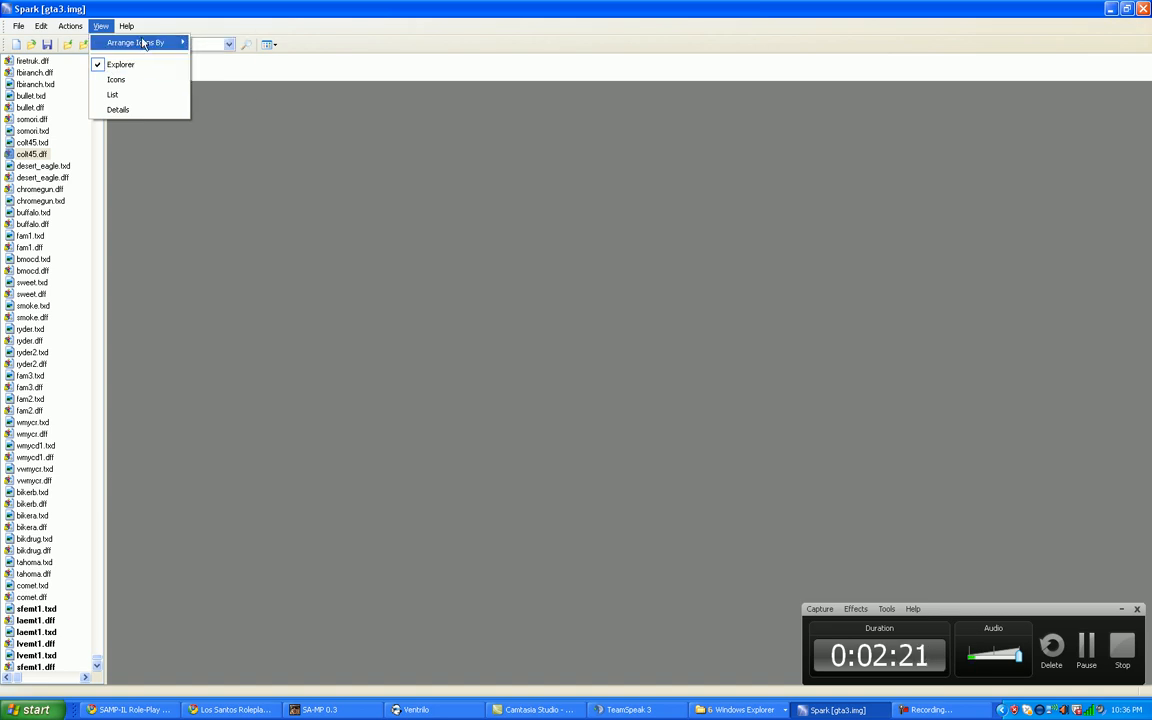
{"action": "mouse_move", "coordinate": [116, 80]}
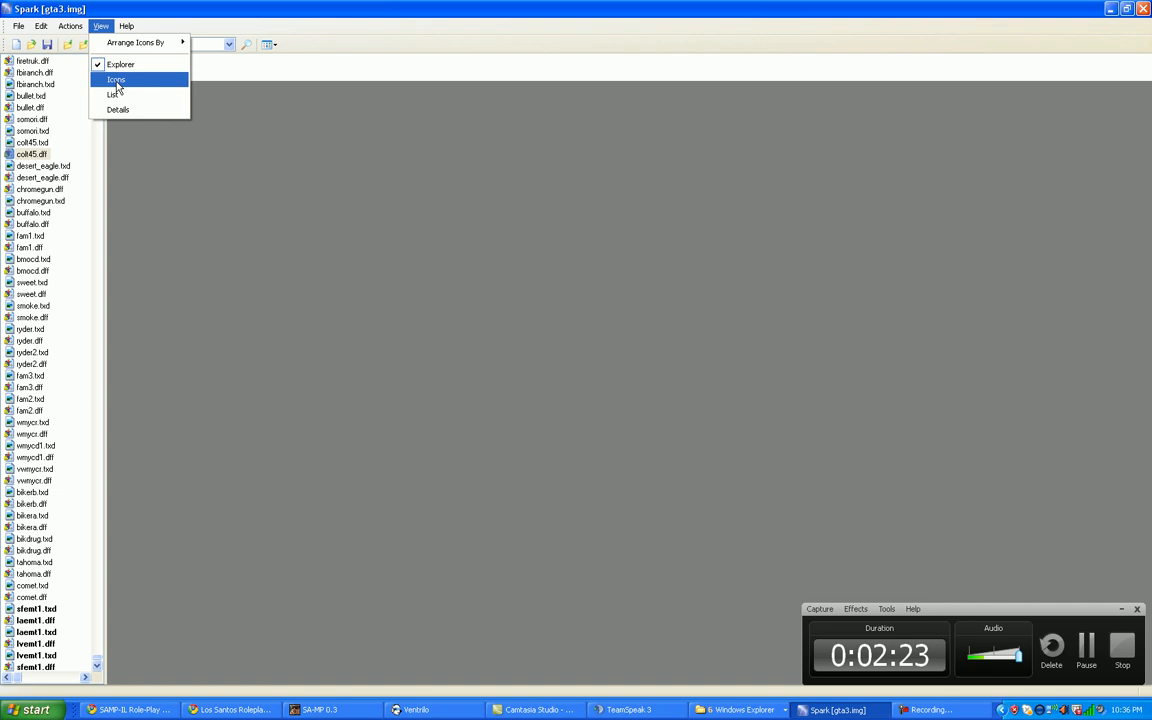
Lay out the gta3.img contents as a grid of file icons.
{"action": "left_click", "coordinate": [116, 80]}
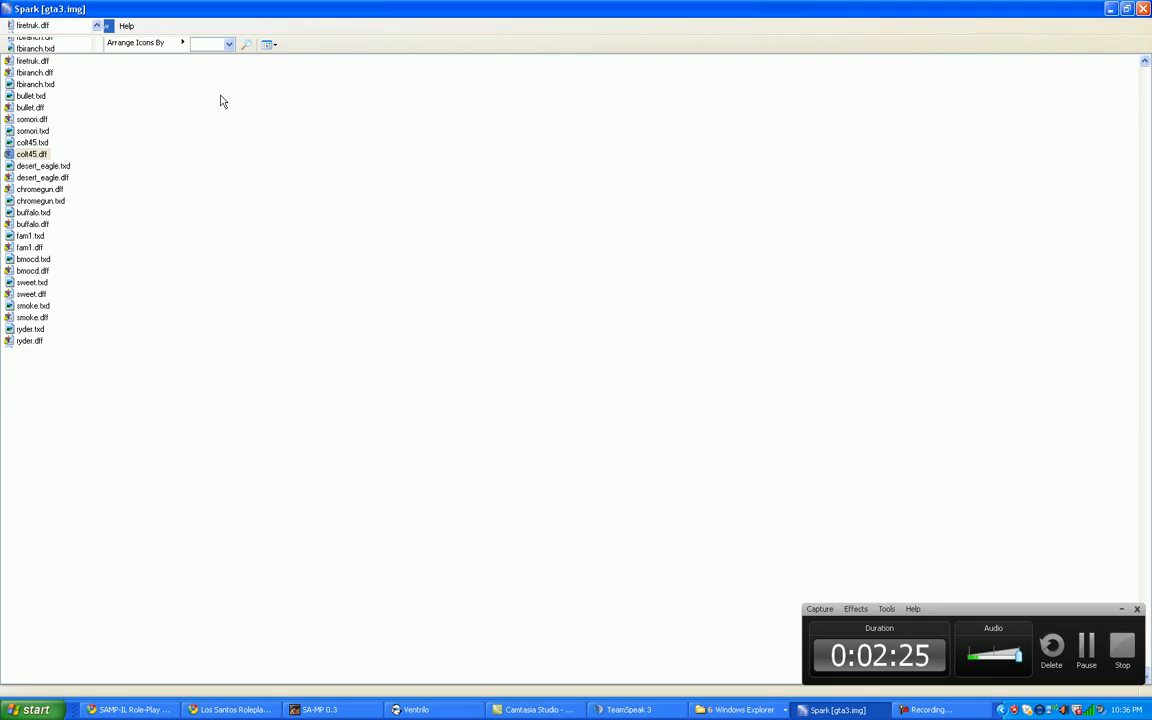
{"action": "mouse_move", "coordinate": [68, 68]}
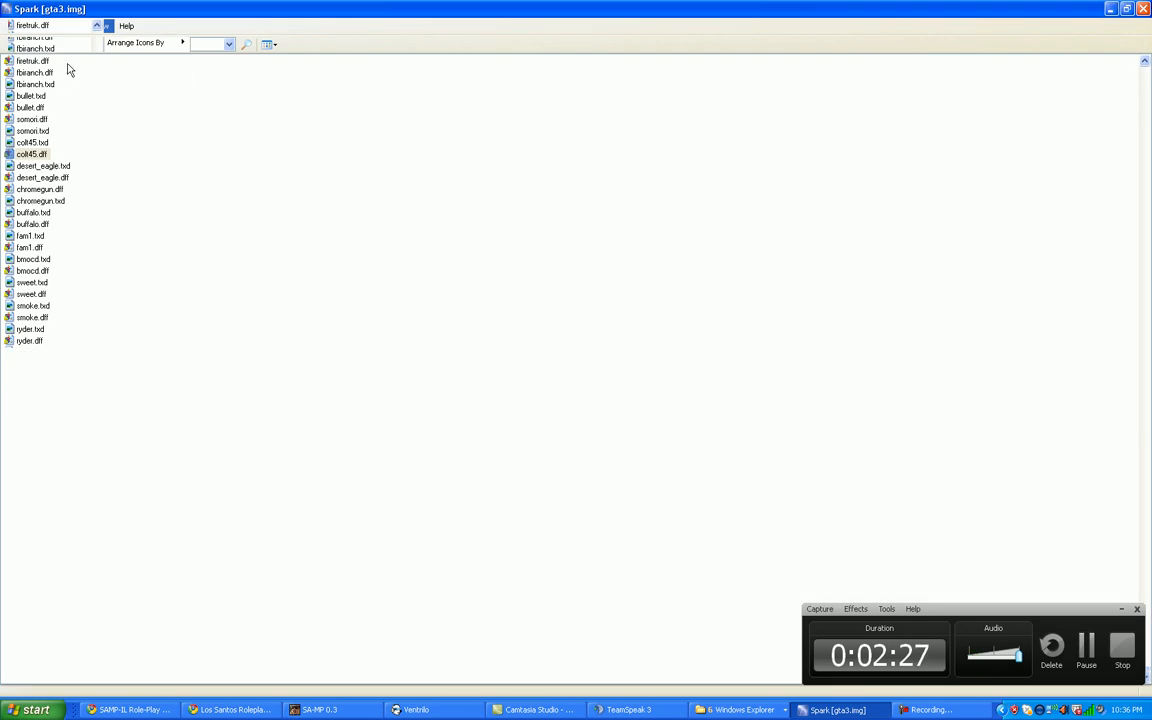
{"action": "mouse_move", "coordinate": [200, 192]}
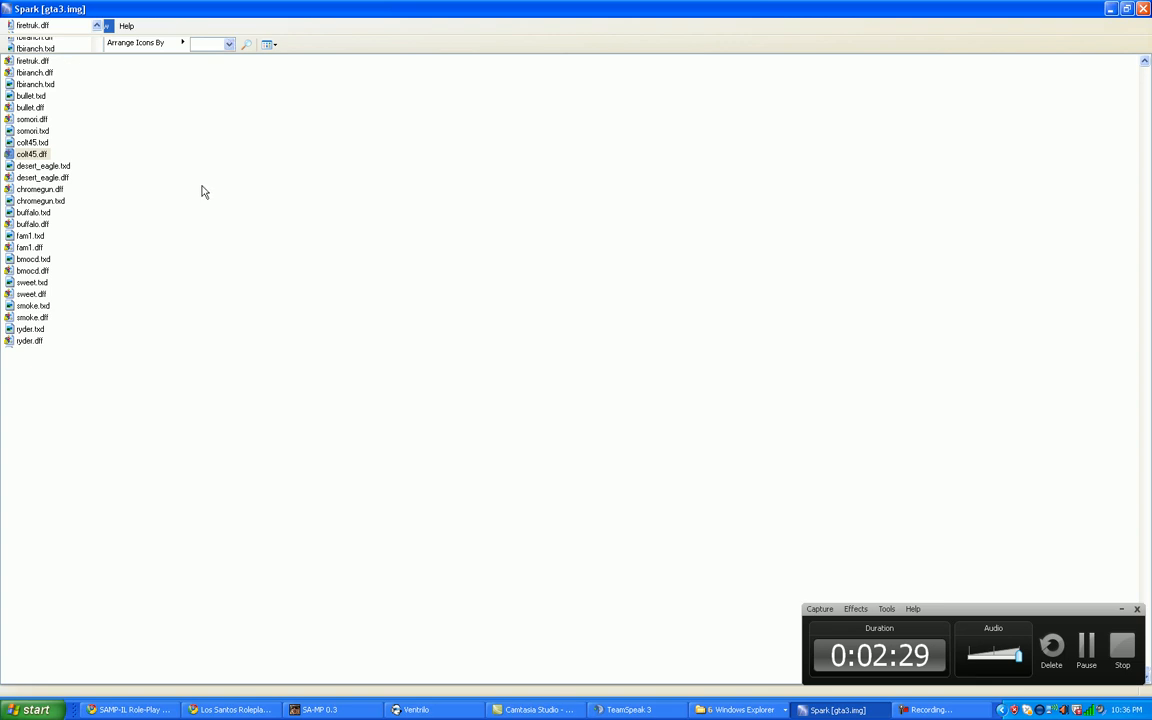
{"action": "mouse_move", "coordinate": [120, 116]}
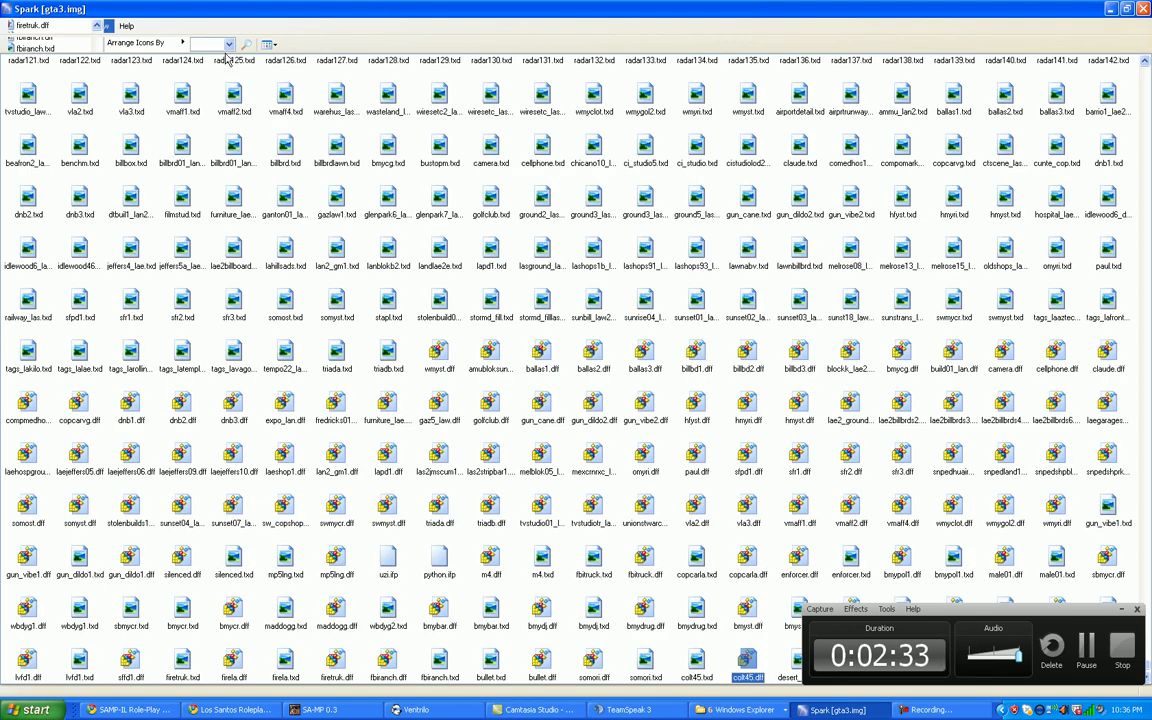
{"action": "mouse_move", "coordinate": [476, 192]}
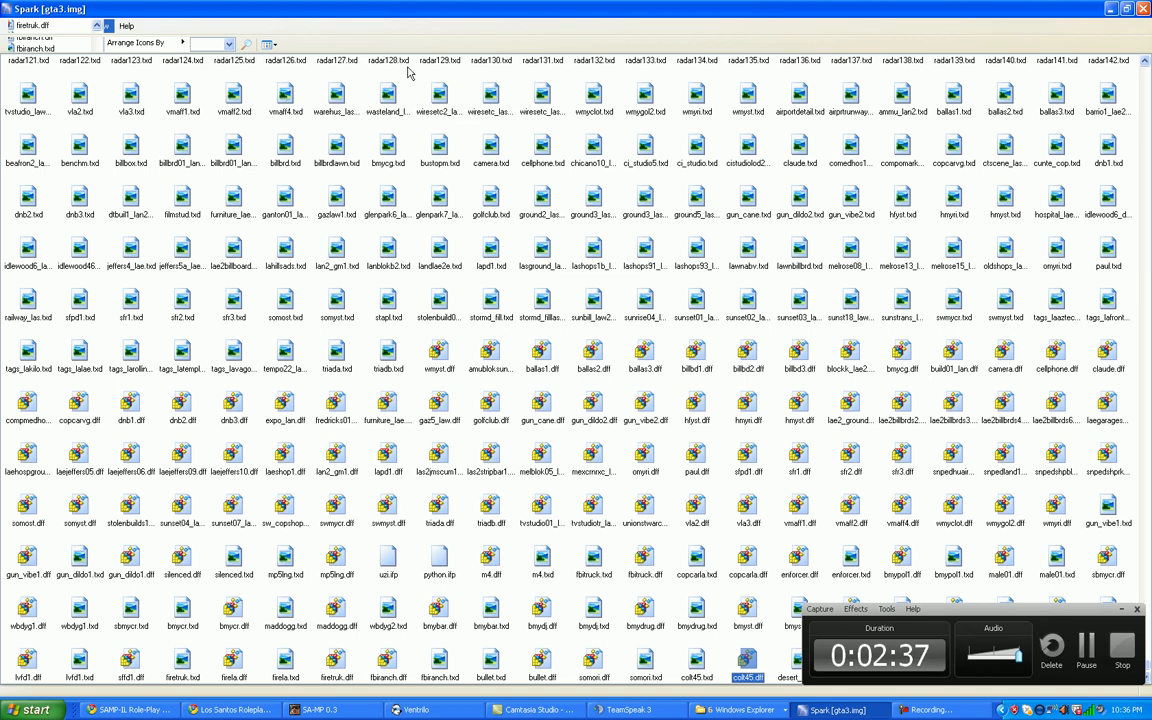
{"action": "mouse_move", "coordinate": [224, 20]}
{"action": "type", "text": "laemt1.txd"}
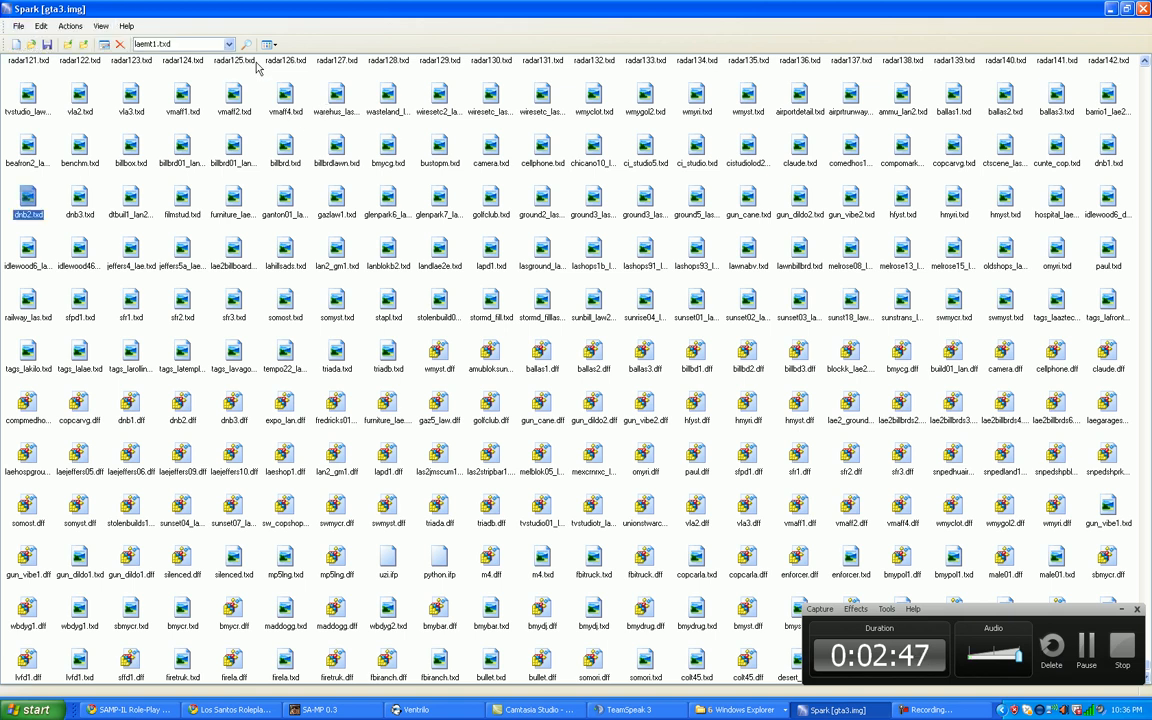
Switch to List then Details columns (type, offset, size) and open easthills_lahills.txd with its preview.
{"action": "left_click", "coordinate": [272, 44]}
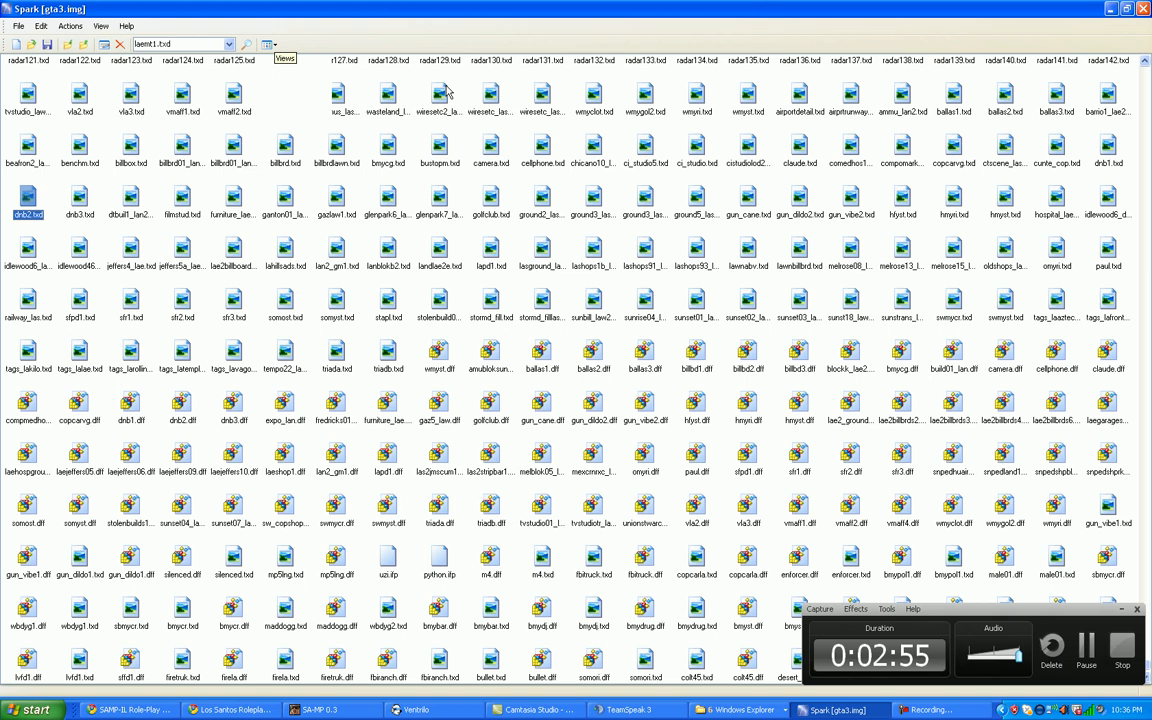
{"action": "mouse_move", "coordinate": [448, 90]}
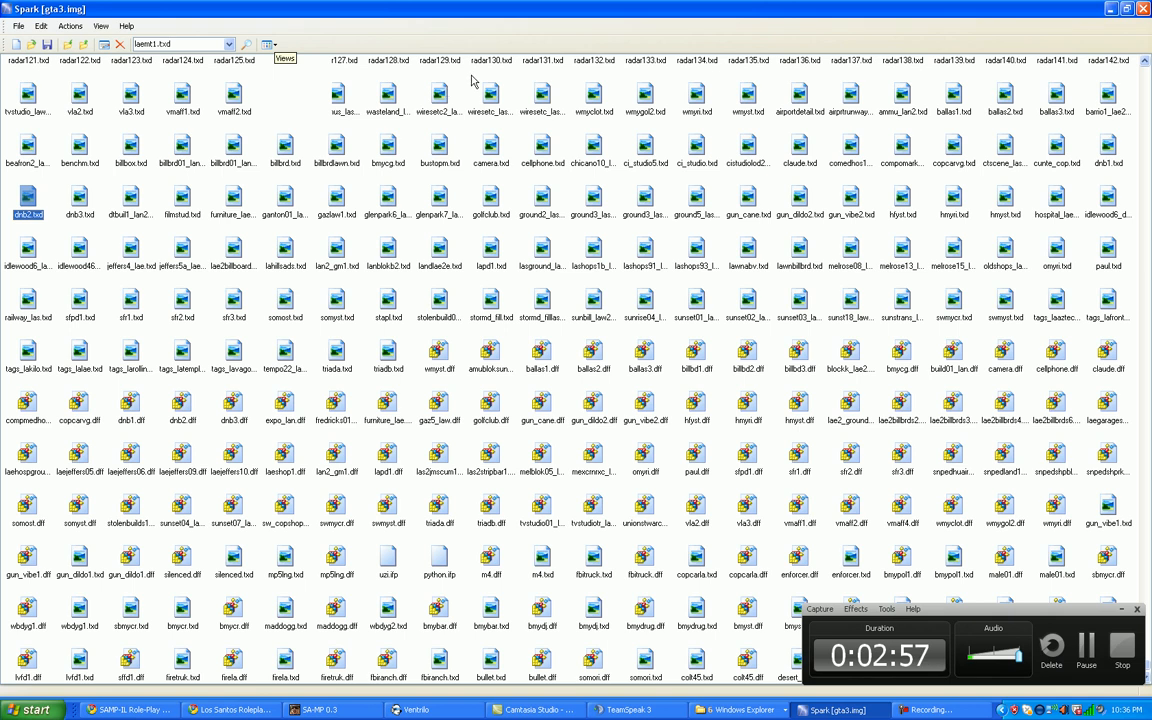
{"action": "left_click", "coordinate": [268, 44]}
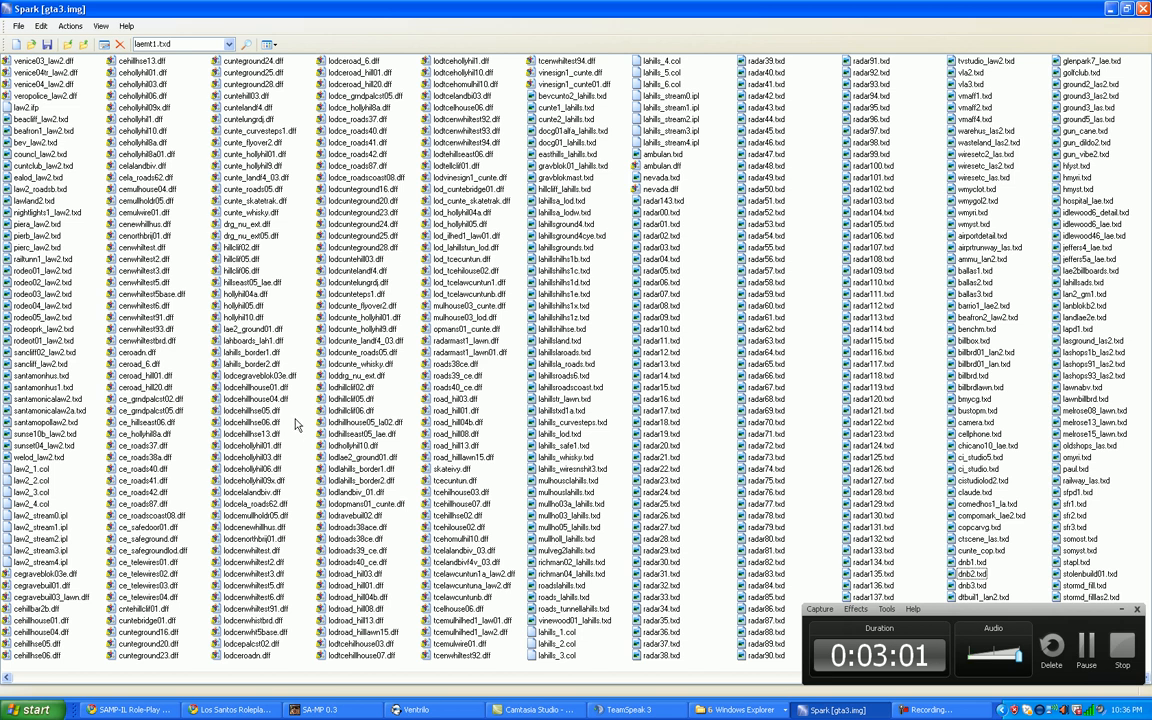
{"action": "left_click", "coordinate": [560, 280]}
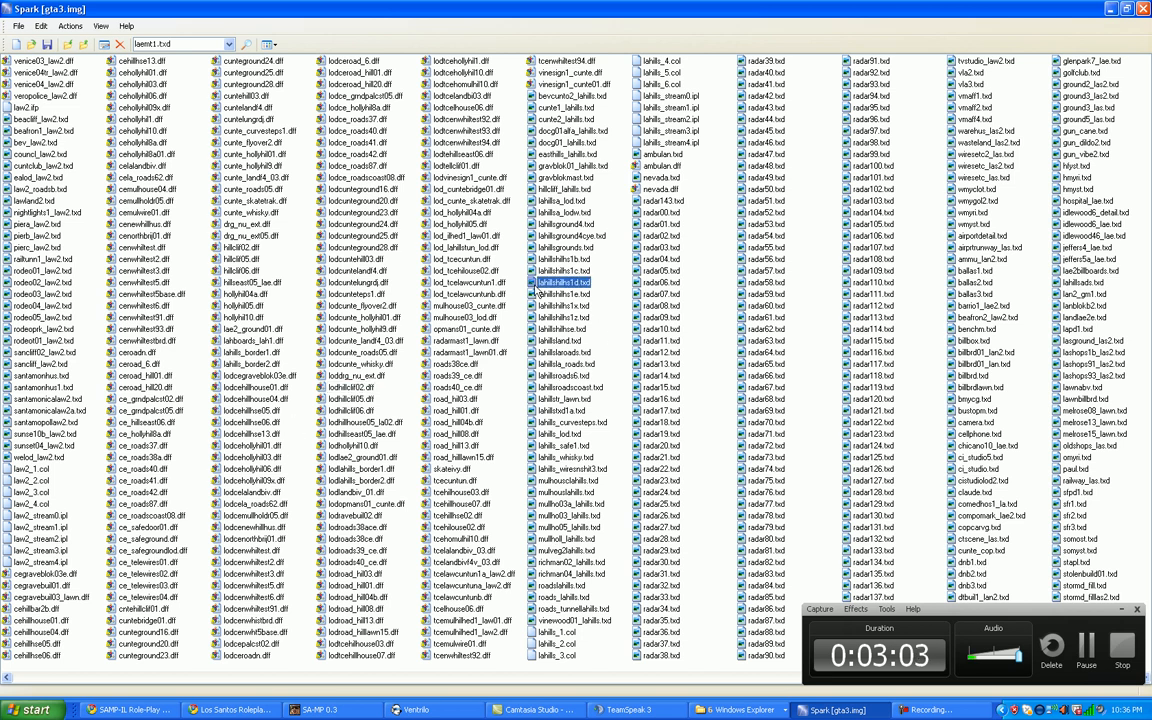
{"action": "left_click", "coordinate": [268, 44]}
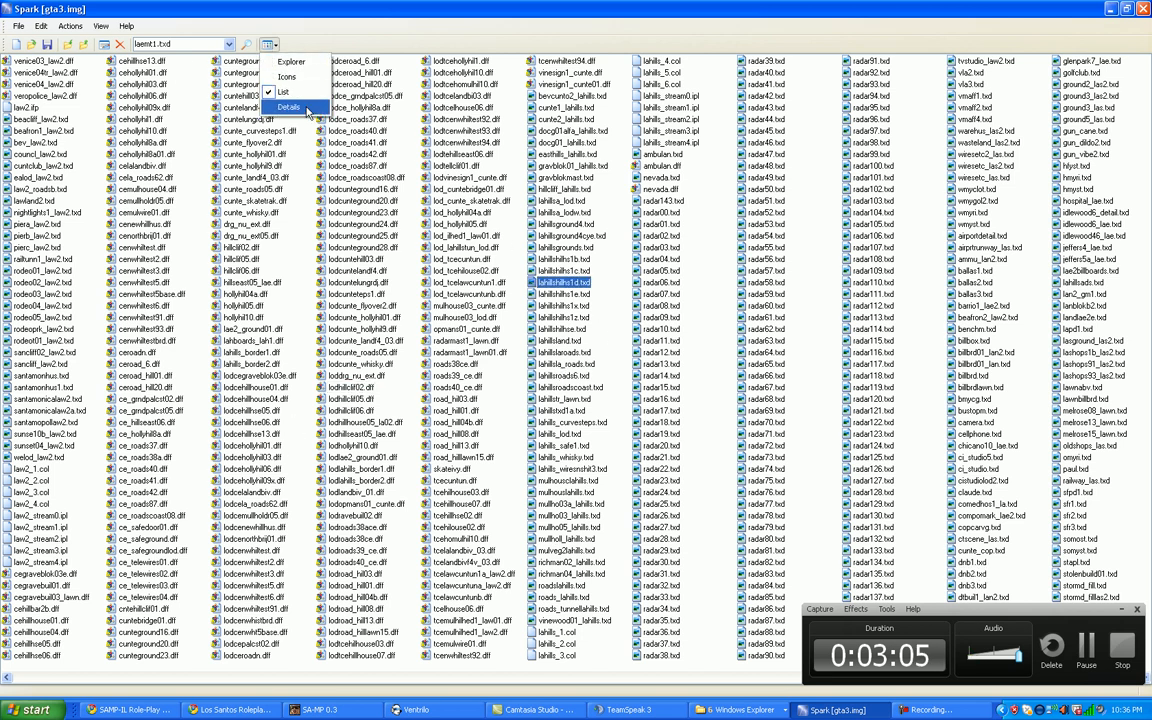
{"action": "left_click", "coordinate": [288, 108]}
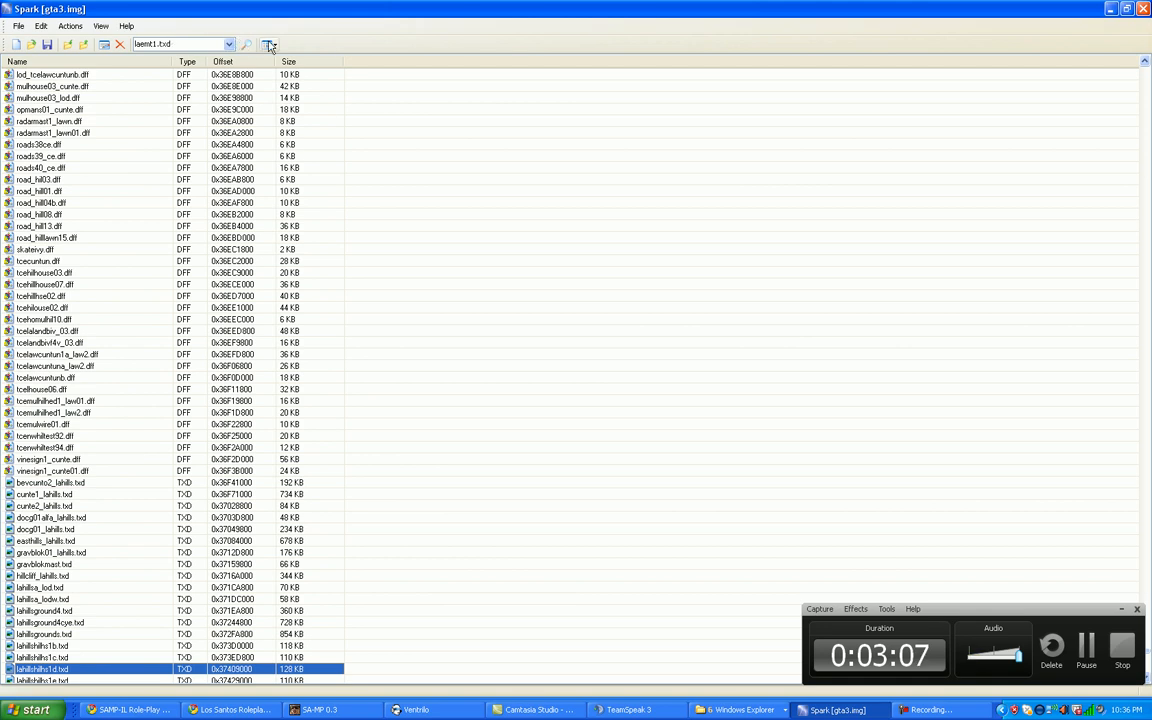
{"action": "double_click", "coordinate": [42, 668]}
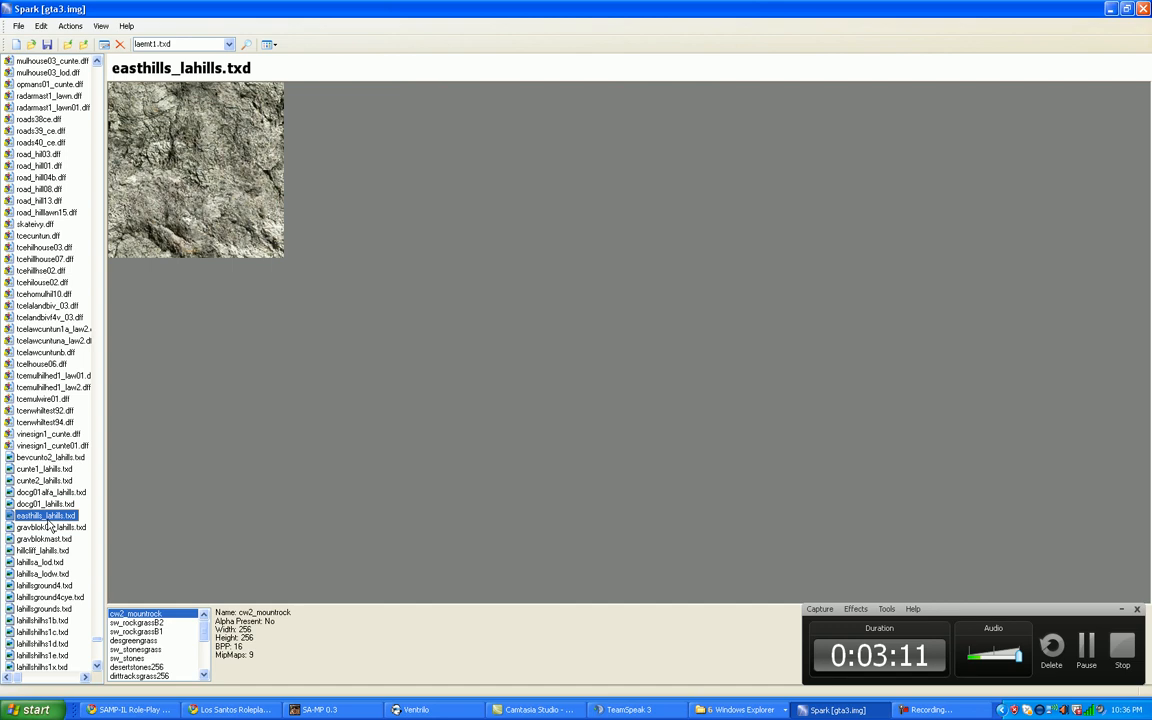
Preview the dark stone textures of lahills_whisky.txd from the left file list.
{"action": "scroll", "scroll_direction": "down", "scroll_amount": 3}
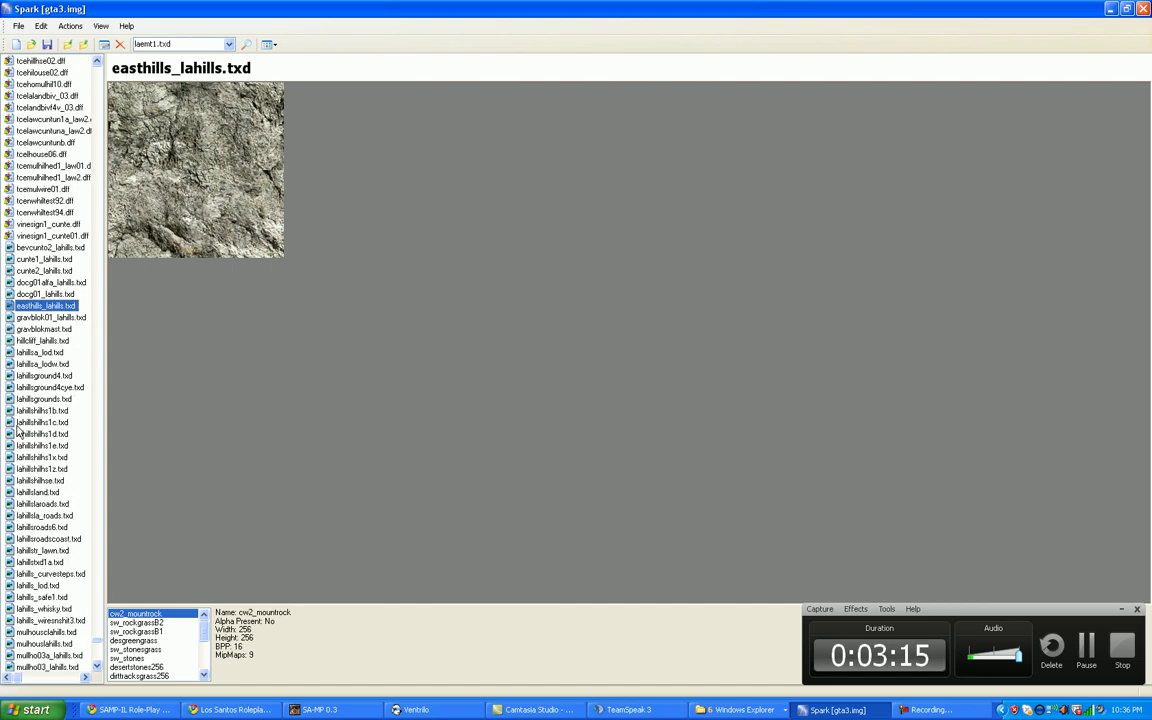
{"action": "left_click", "coordinate": [44, 608]}
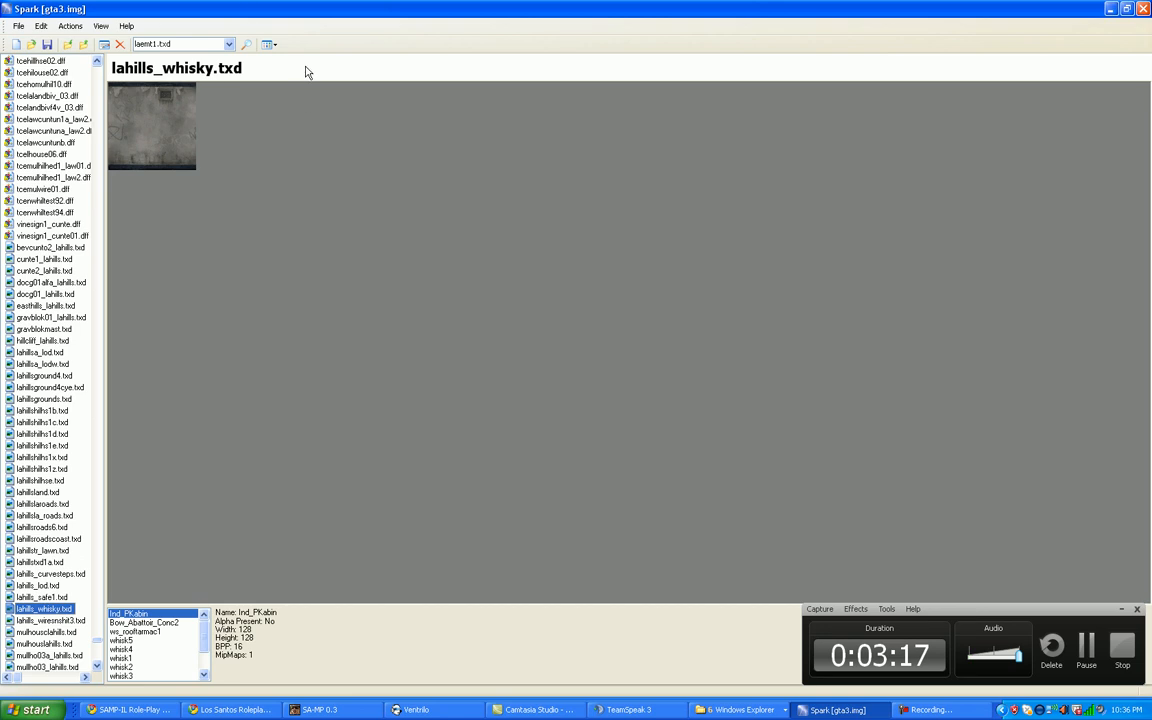